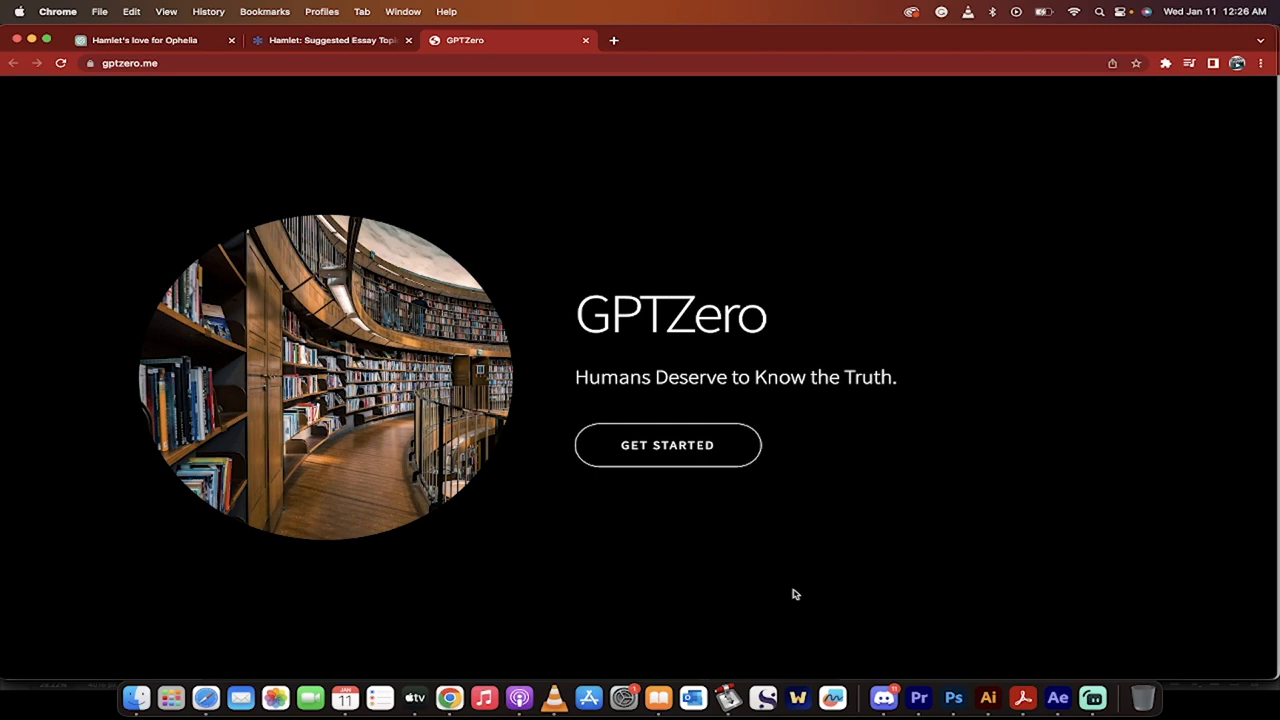
pyautogui.moveTo(585, 353)
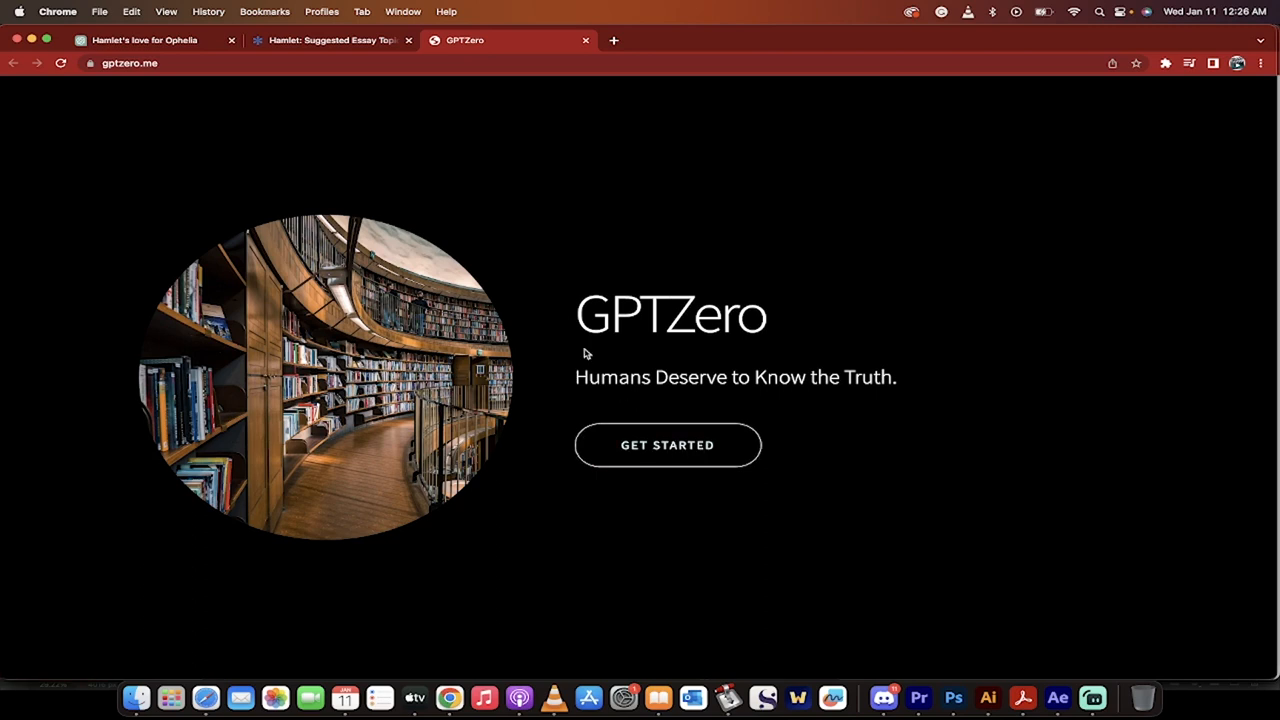
pyautogui.moveTo(570, 361)
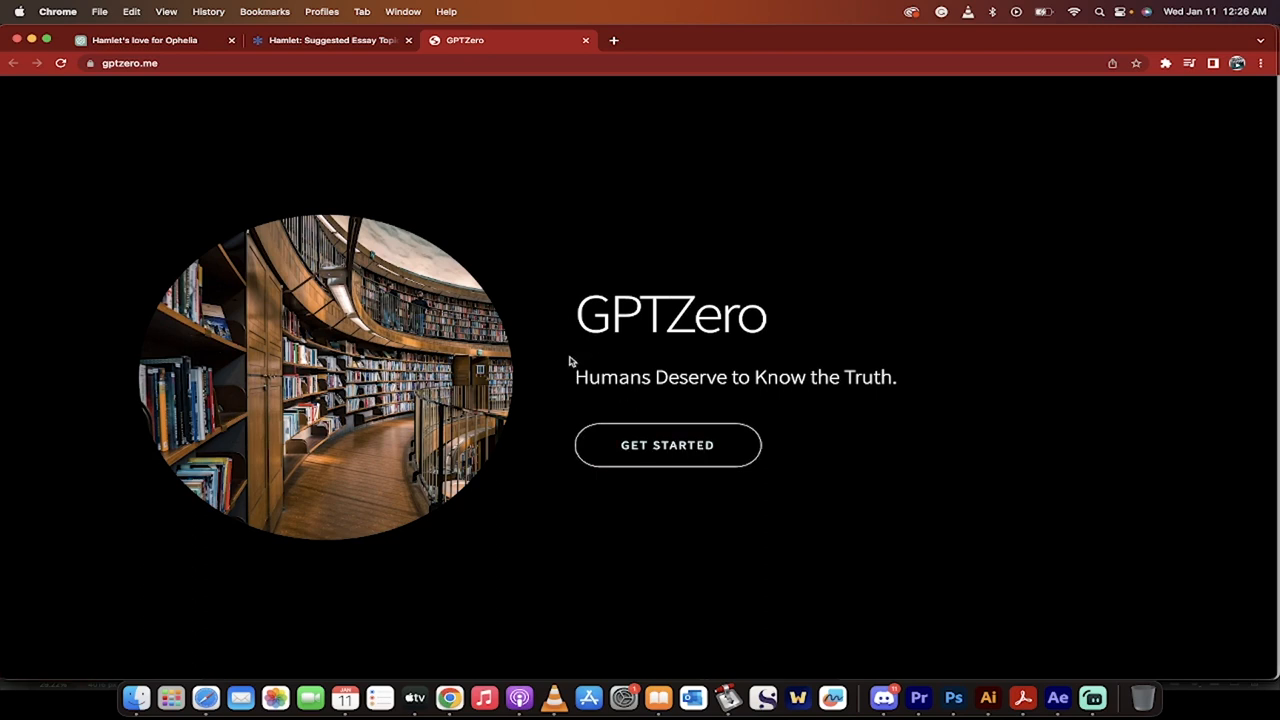
pyautogui.moveTo(648, 317)
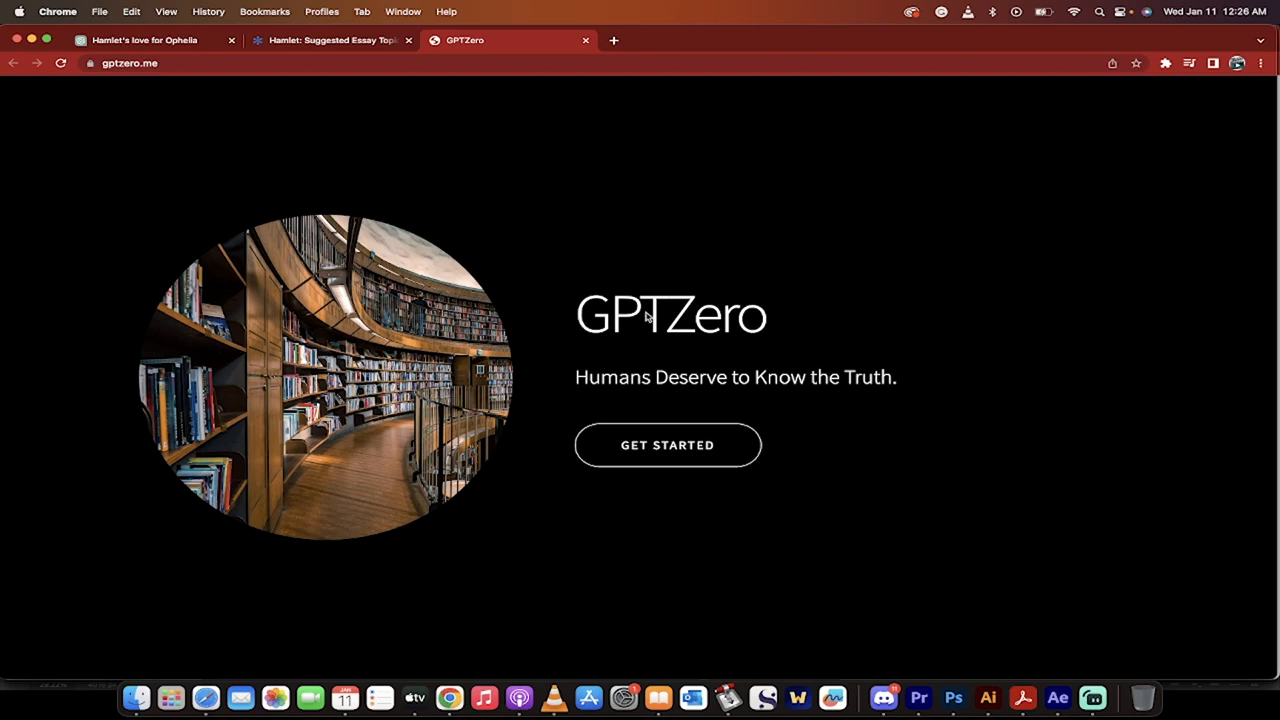
pyautogui.moveTo(397, 144)
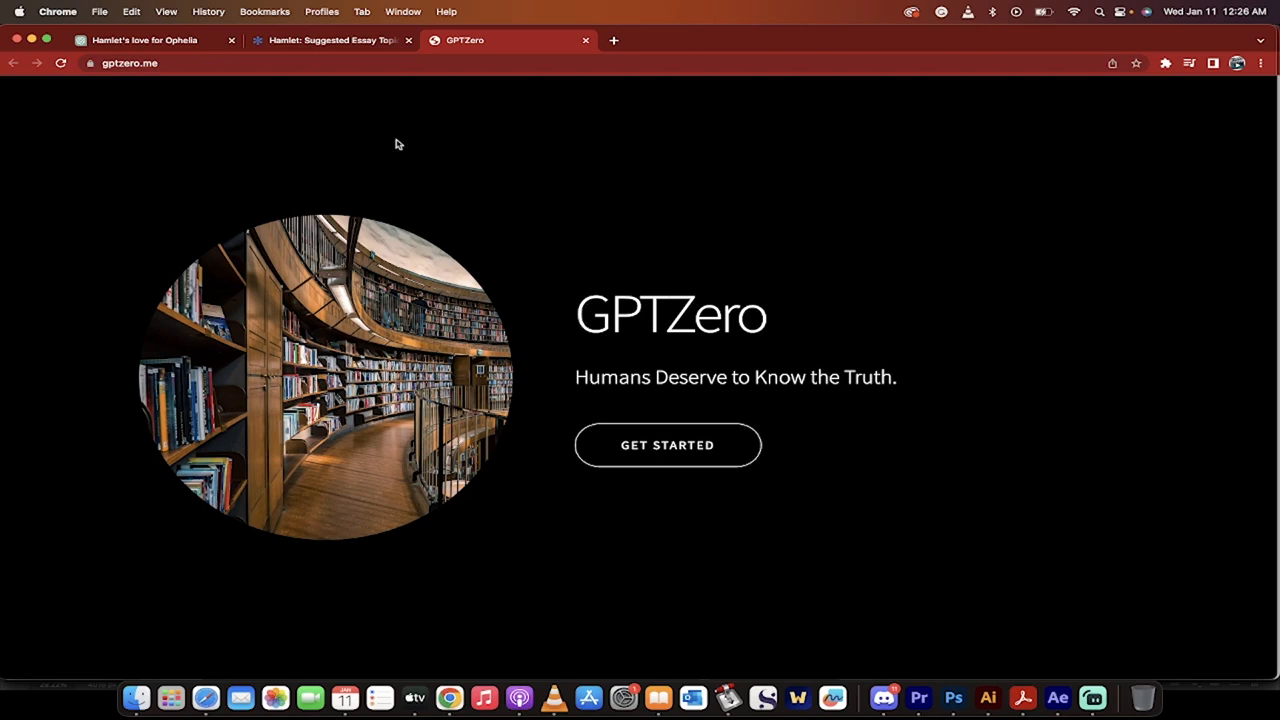
pyautogui.moveTo(130, 40)
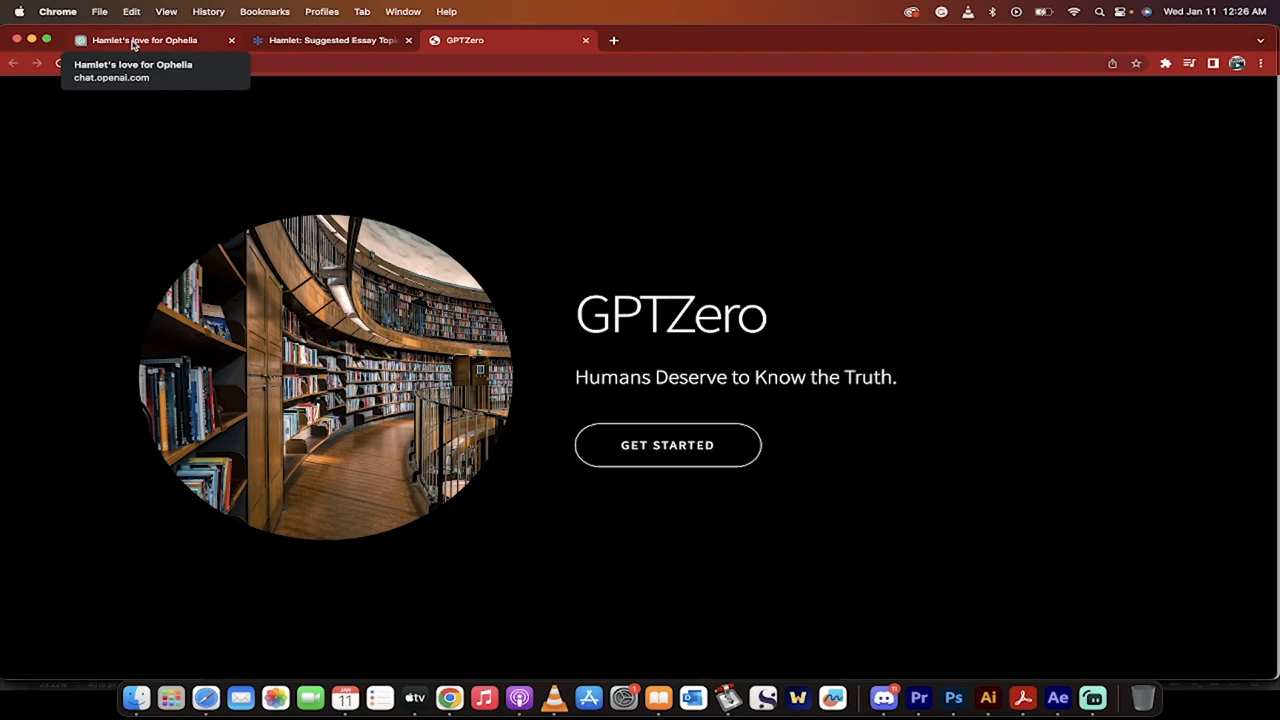
# Review the 'Hamlet's love for Ophelia' ChatGPT essay, then view SparkNotes' suggested Hamlet essay topics
pyautogui.click(144, 40)
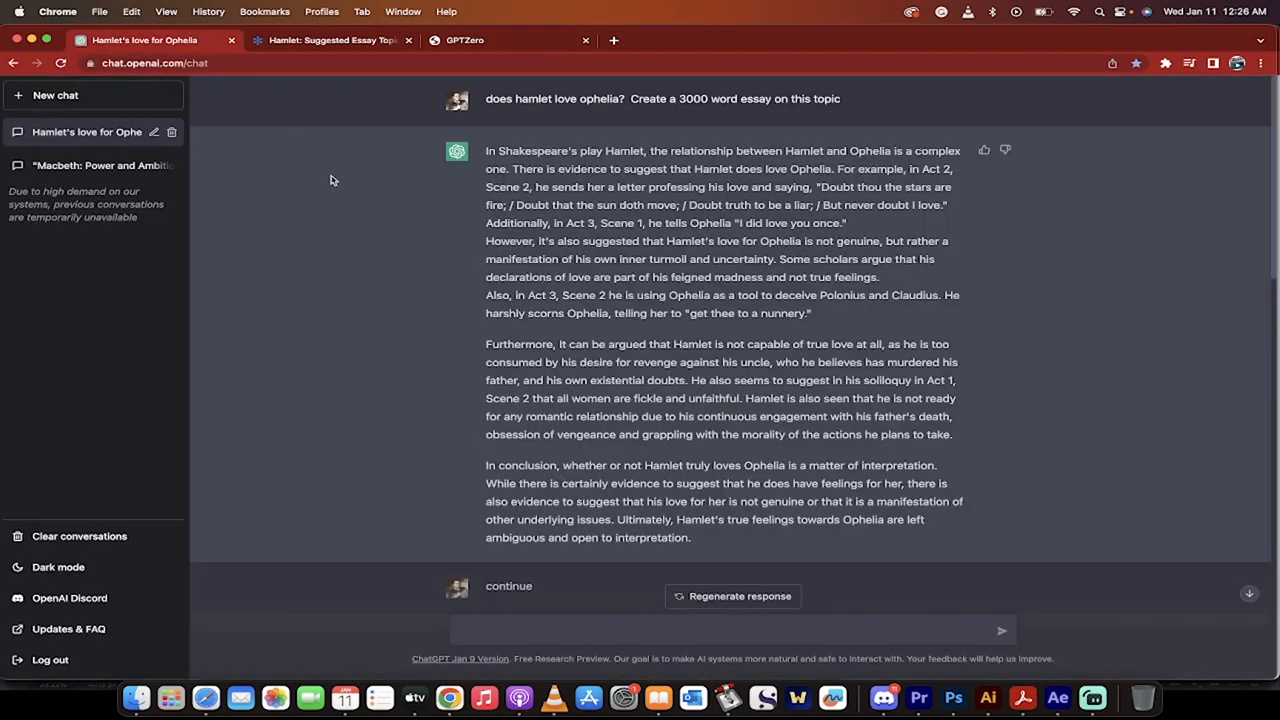
pyautogui.moveTo(489, 105)
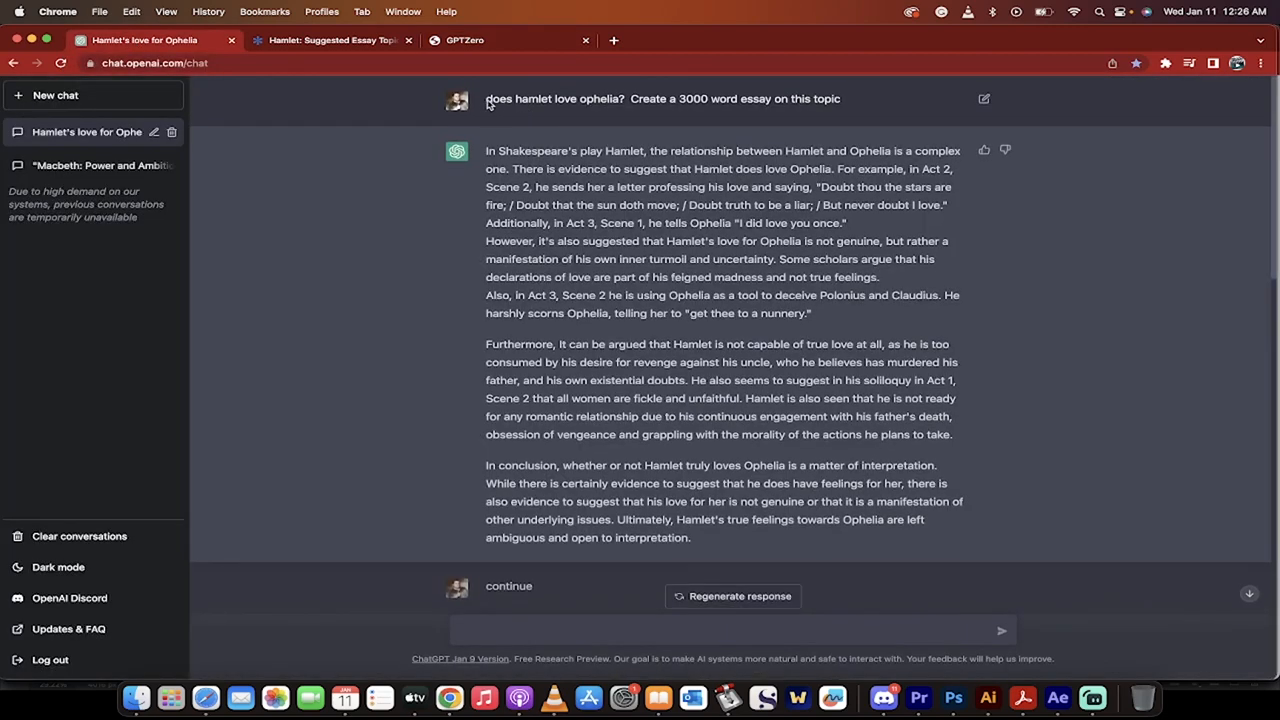
pyautogui.moveTo(619, 113)
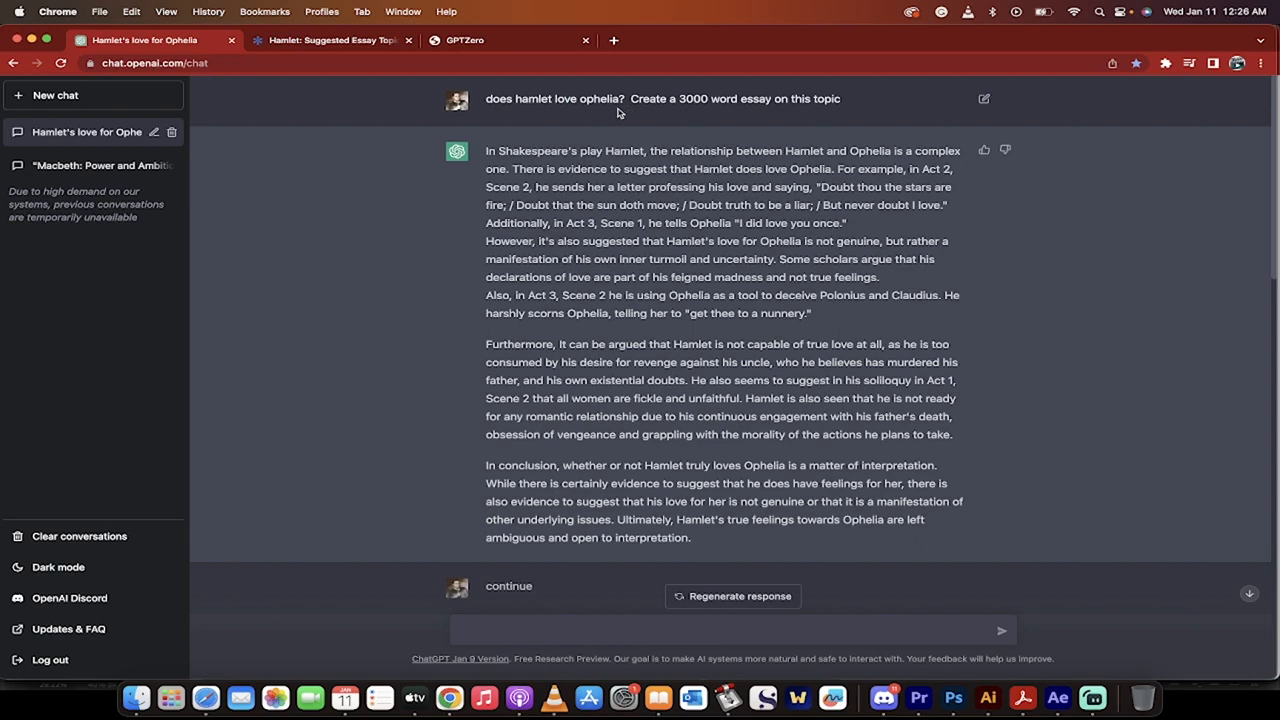
pyautogui.moveTo(578, 113)
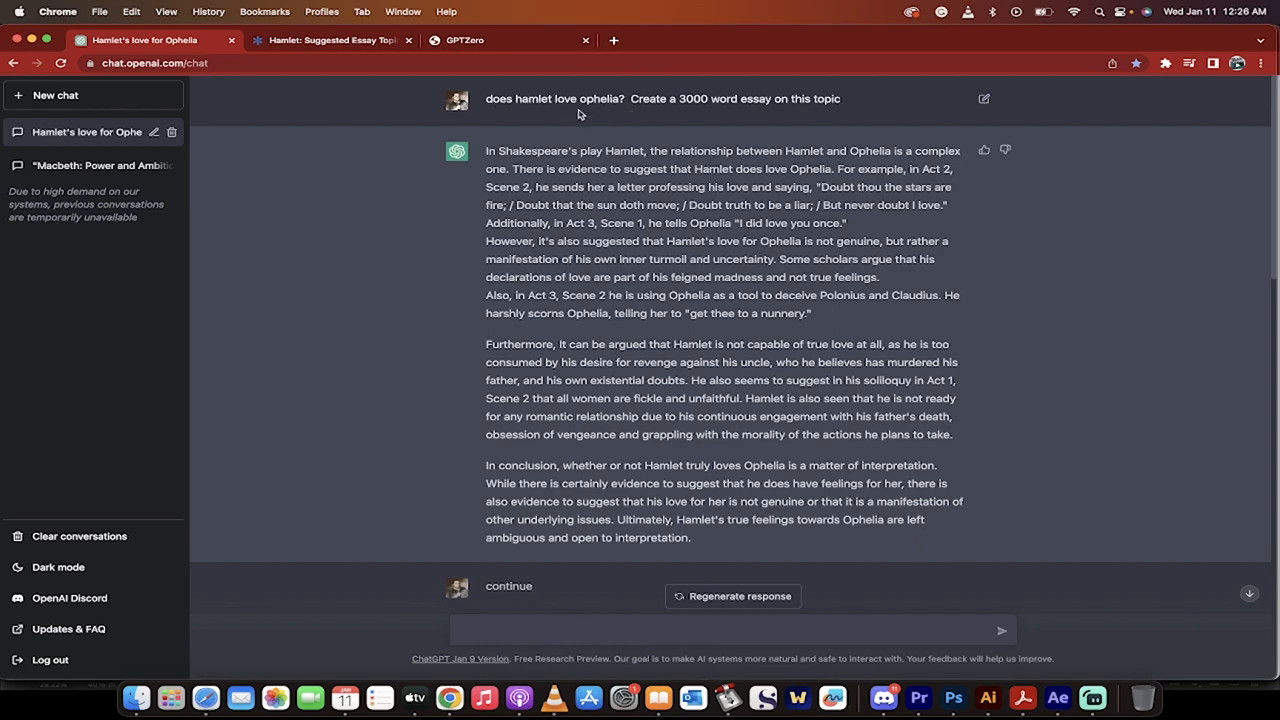
pyautogui.click(332, 40)
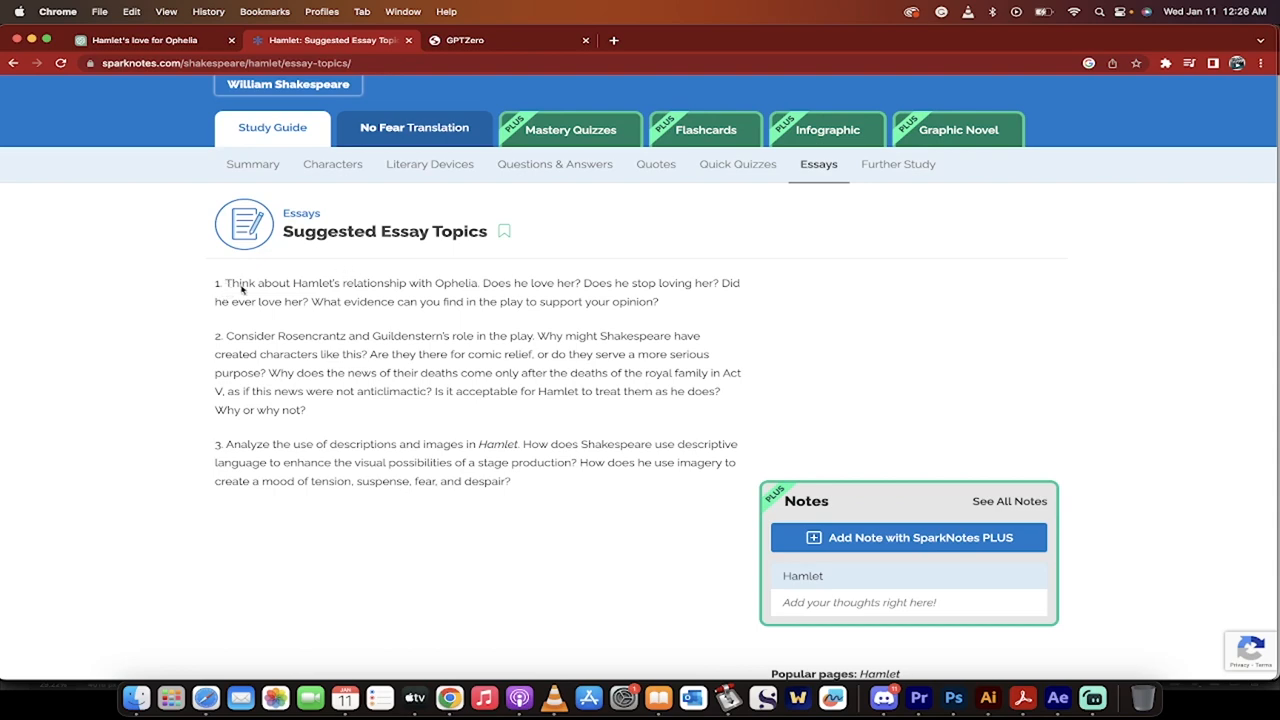
pyautogui.moveTo(508, 5)
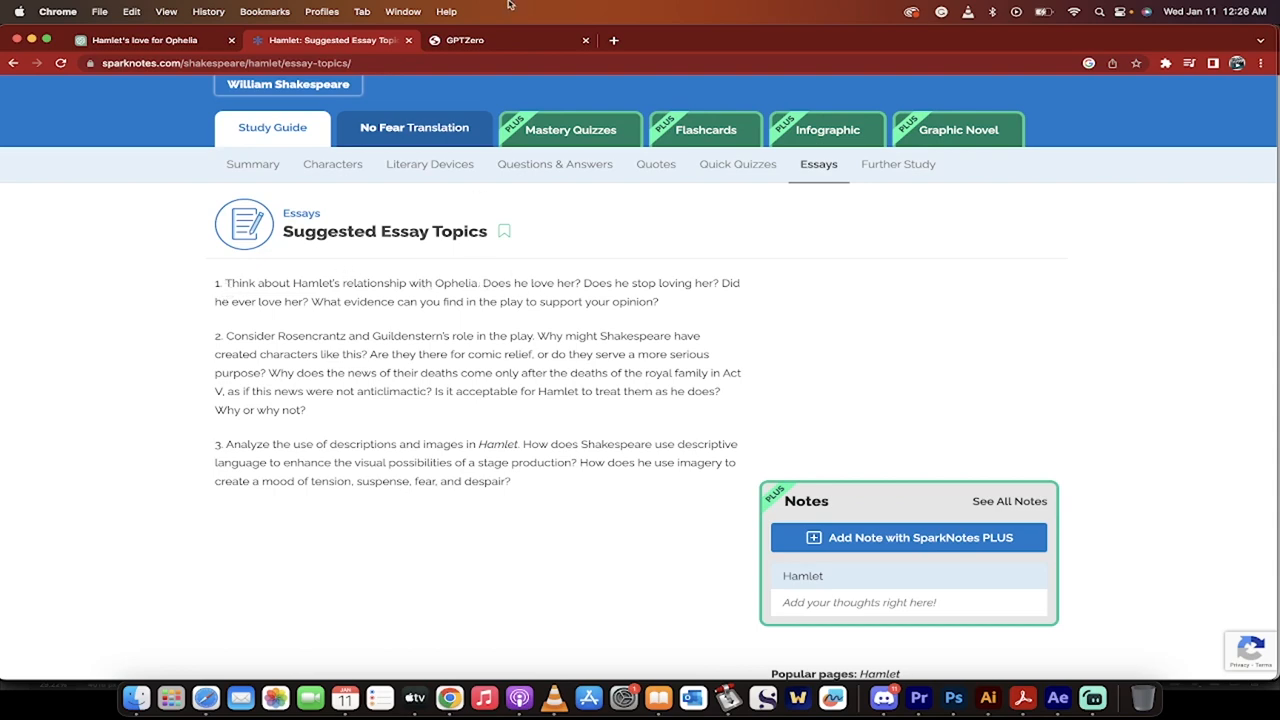
# Return to the ChatGPT conversation and scroll to the continued Hamlet–Ophelia essay response
pyautogui.click(140, 40)
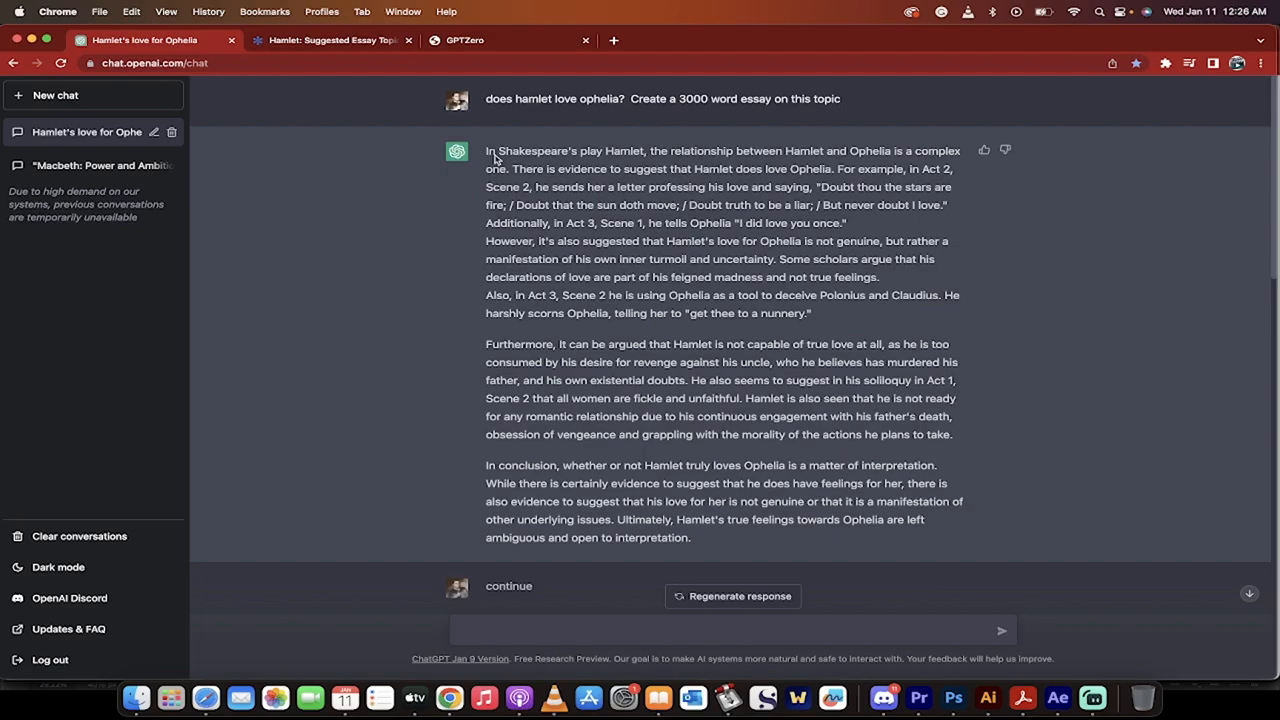
pyautogui.scroll(-3)
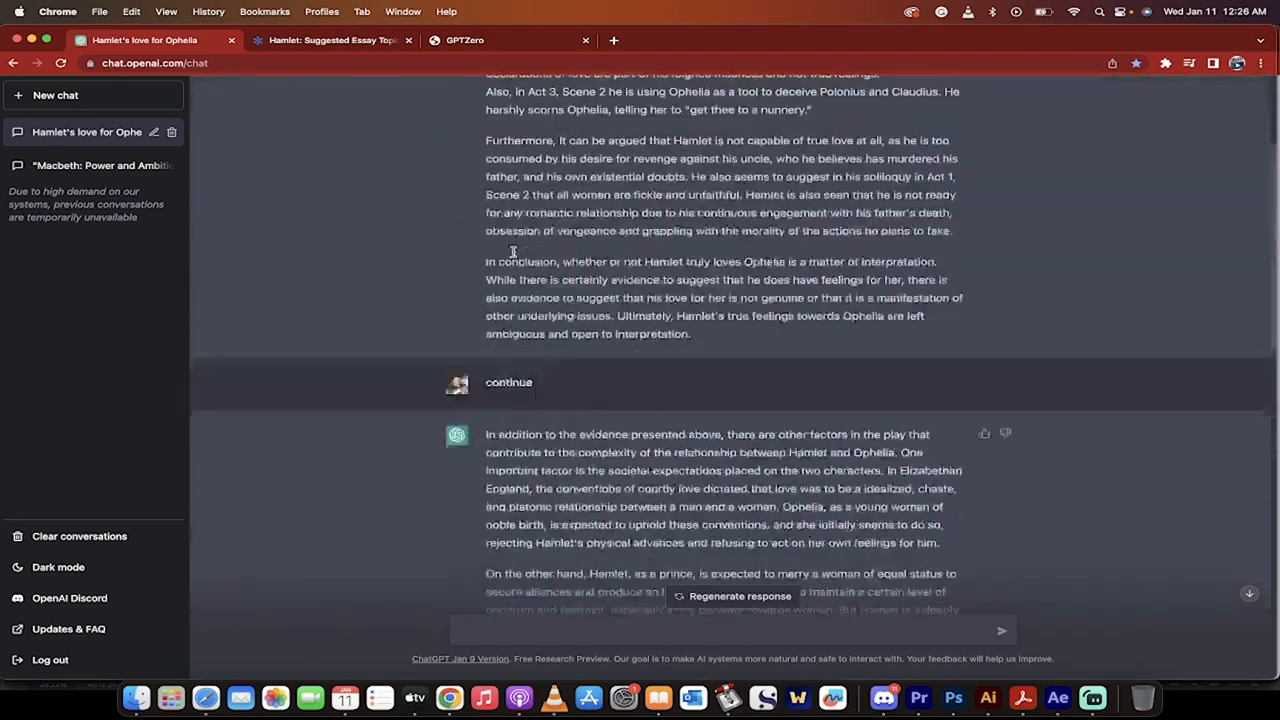
pyautogui.scroll(3)
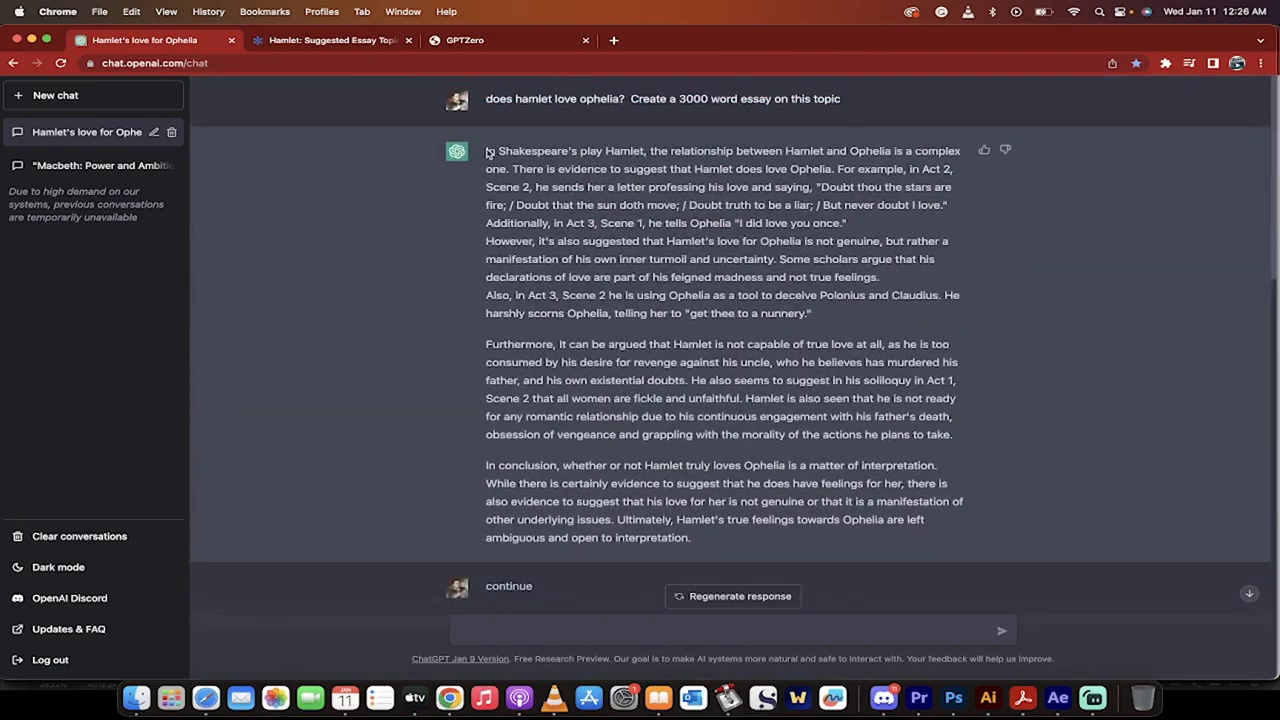
pyautogui.scroll(-3)
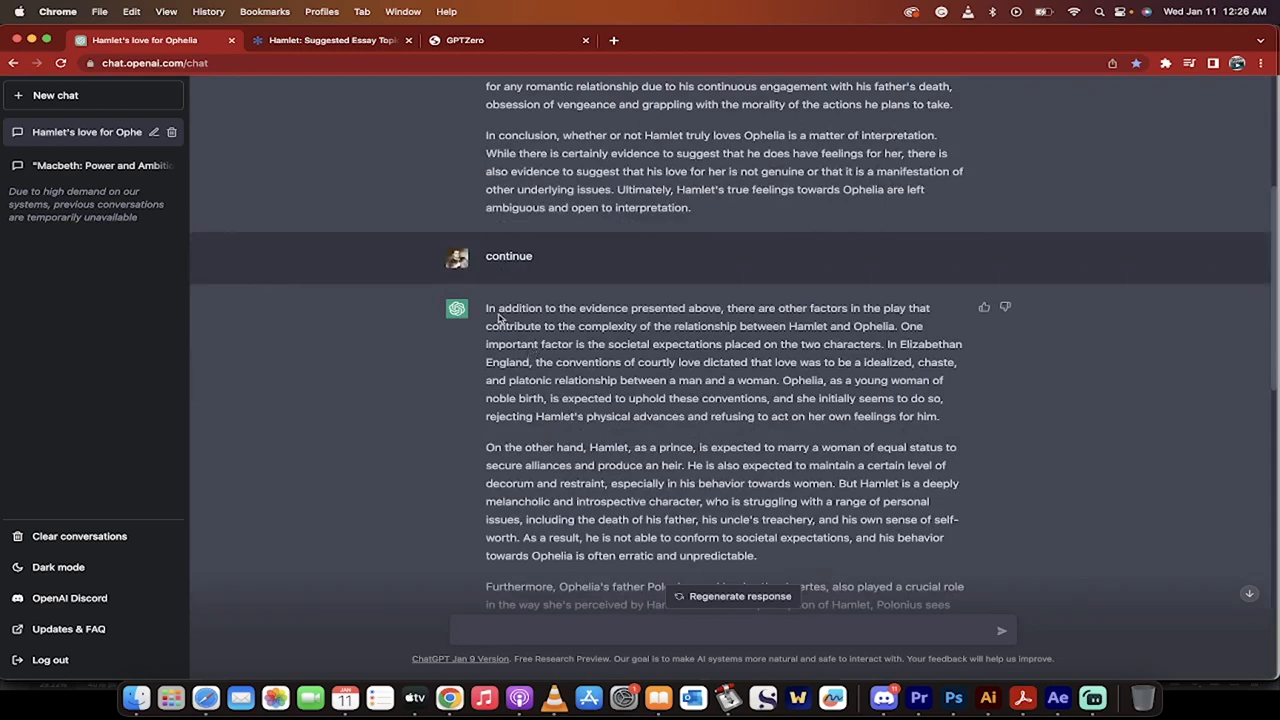
pyautogui.scroll(-3)
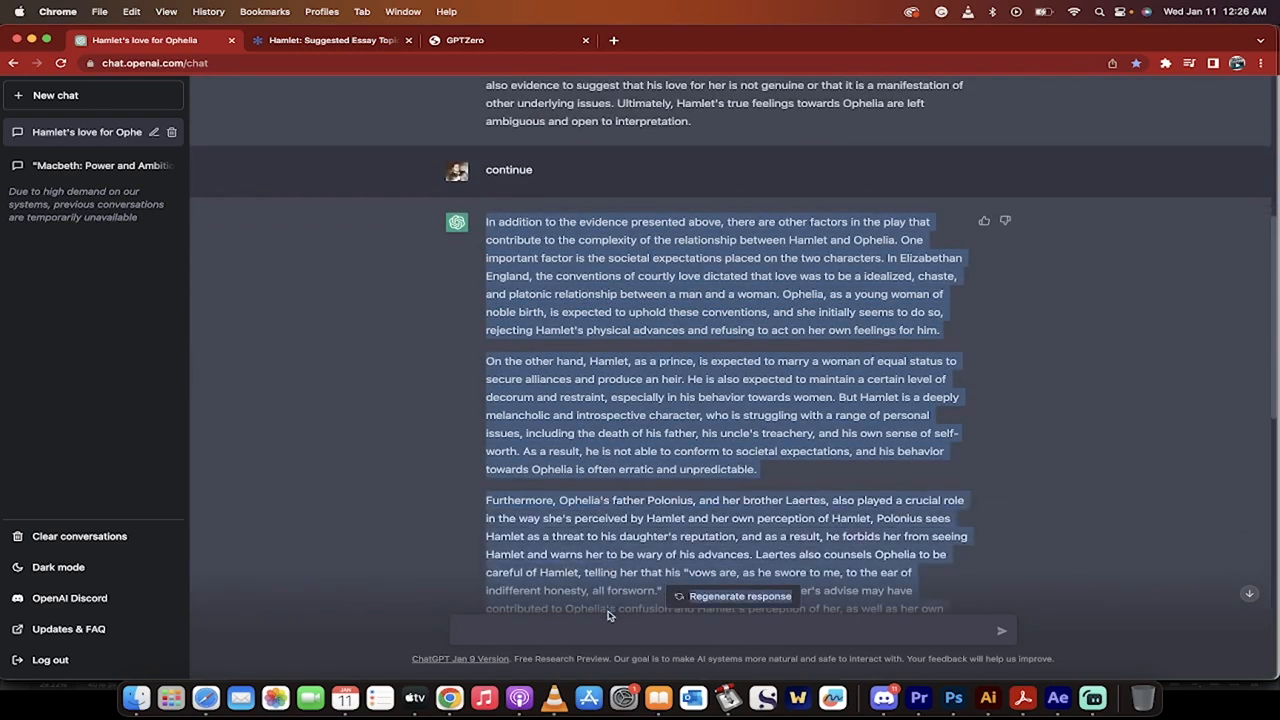
pyautogui.scroll(-3)
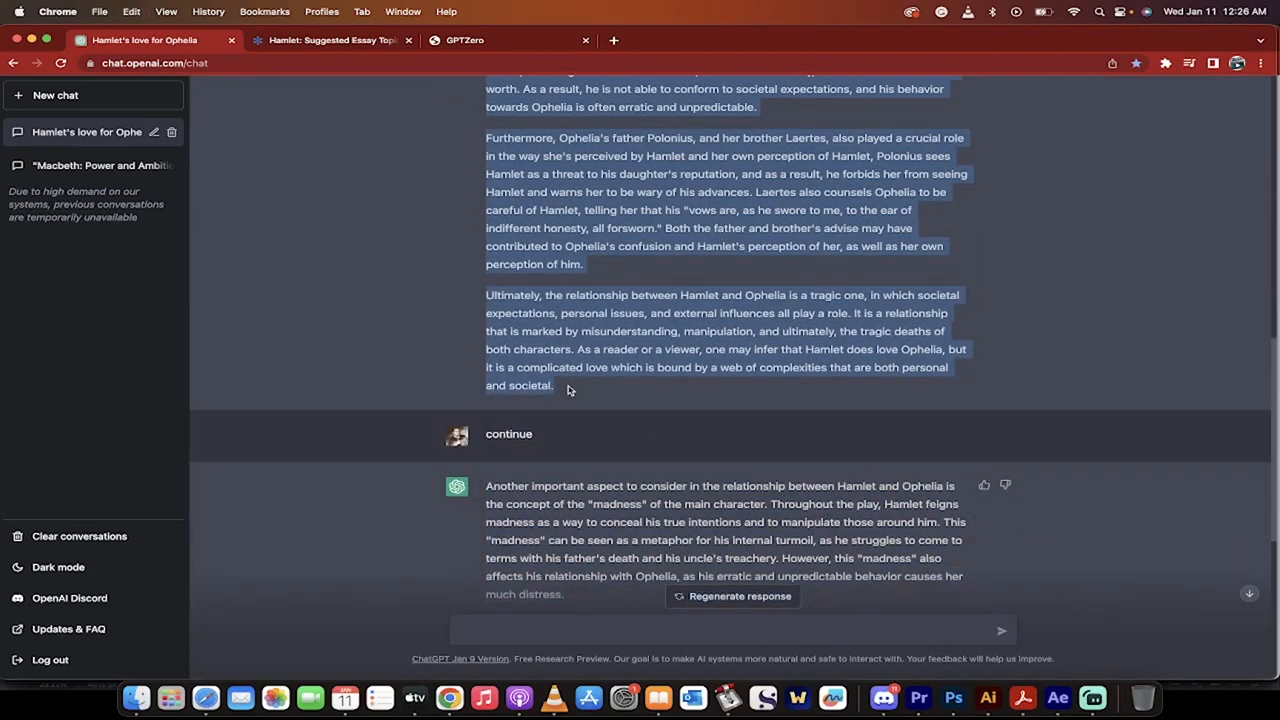
# Scroll the GPTZero homepage to 'Try GPTZero Classic' and launch the classic detector
pyautogui.click(463, 40)
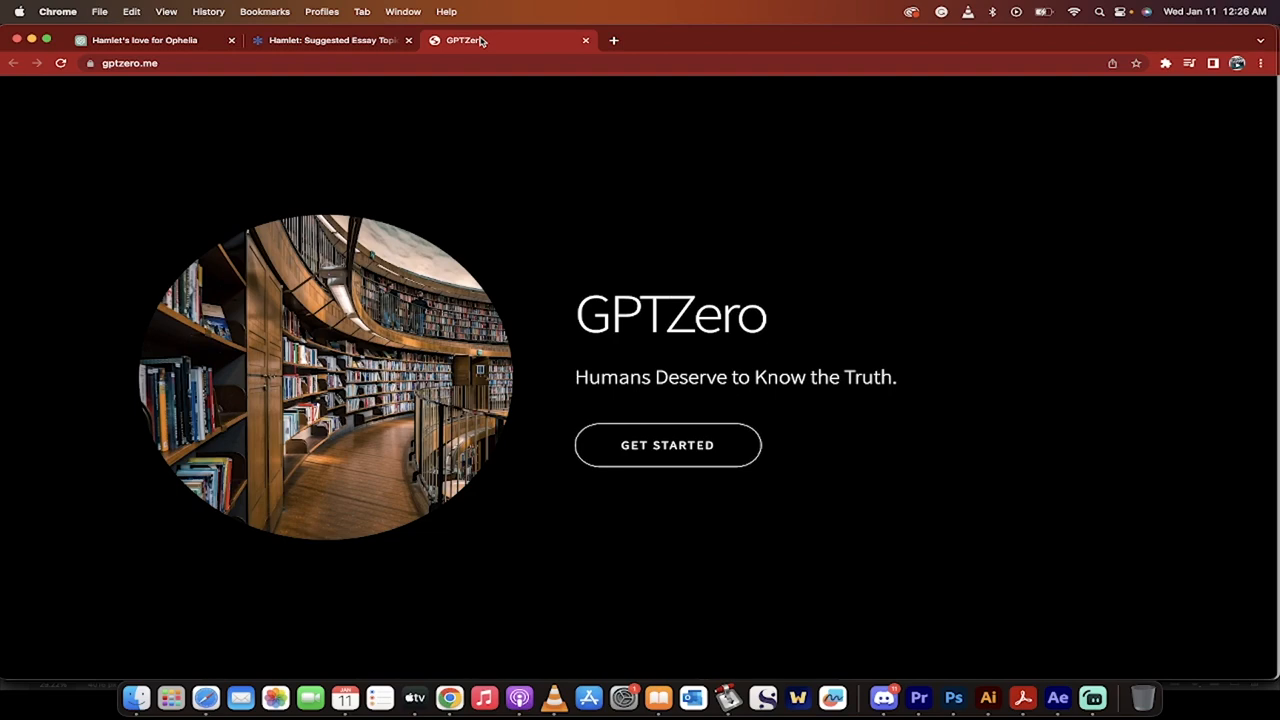
pyautogui.scroll(-3)
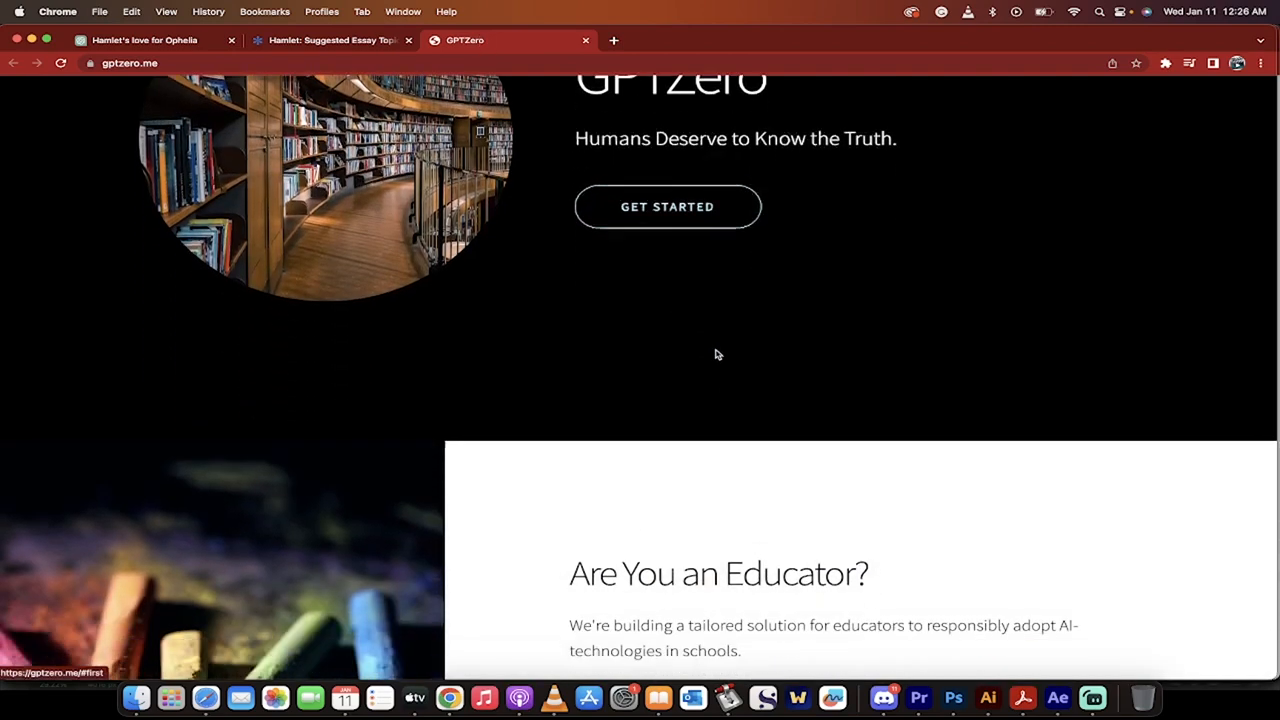
pyautogui.scroll(-3)
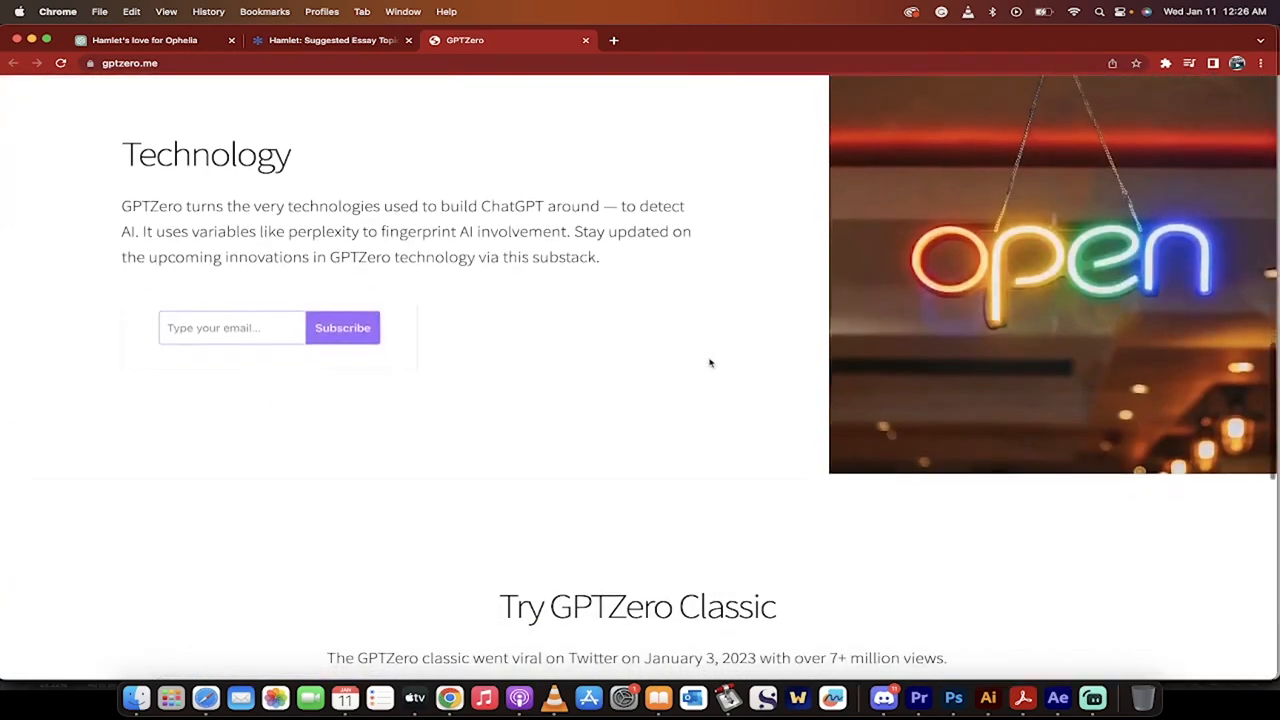
pyautogui.scroll(-3)
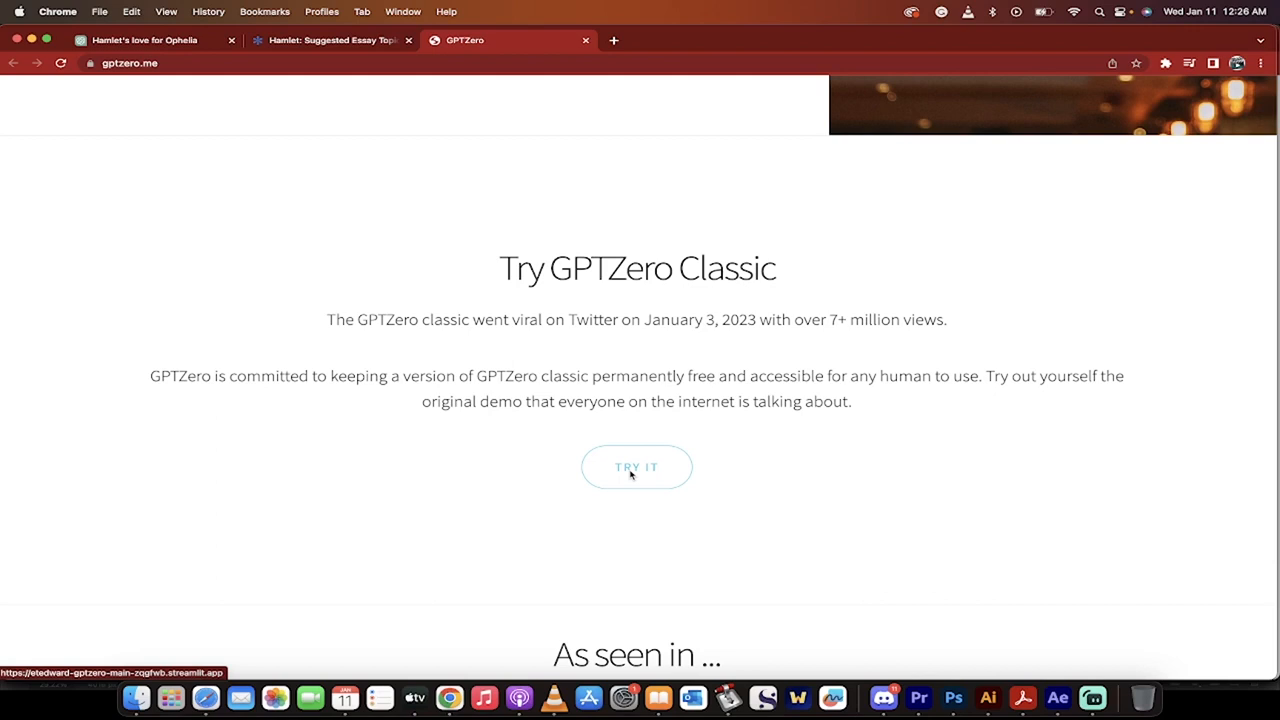
pyautogui.click(636, 467)
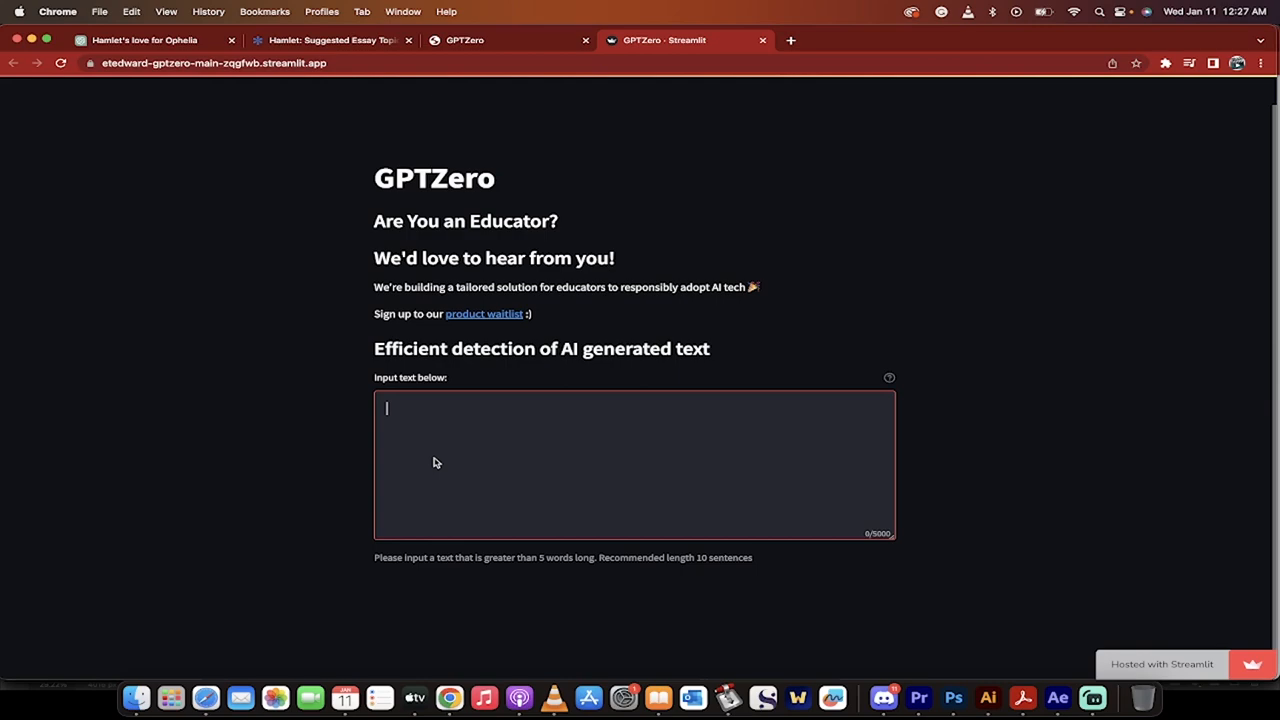
pyautogui.moveTo(450, 417)
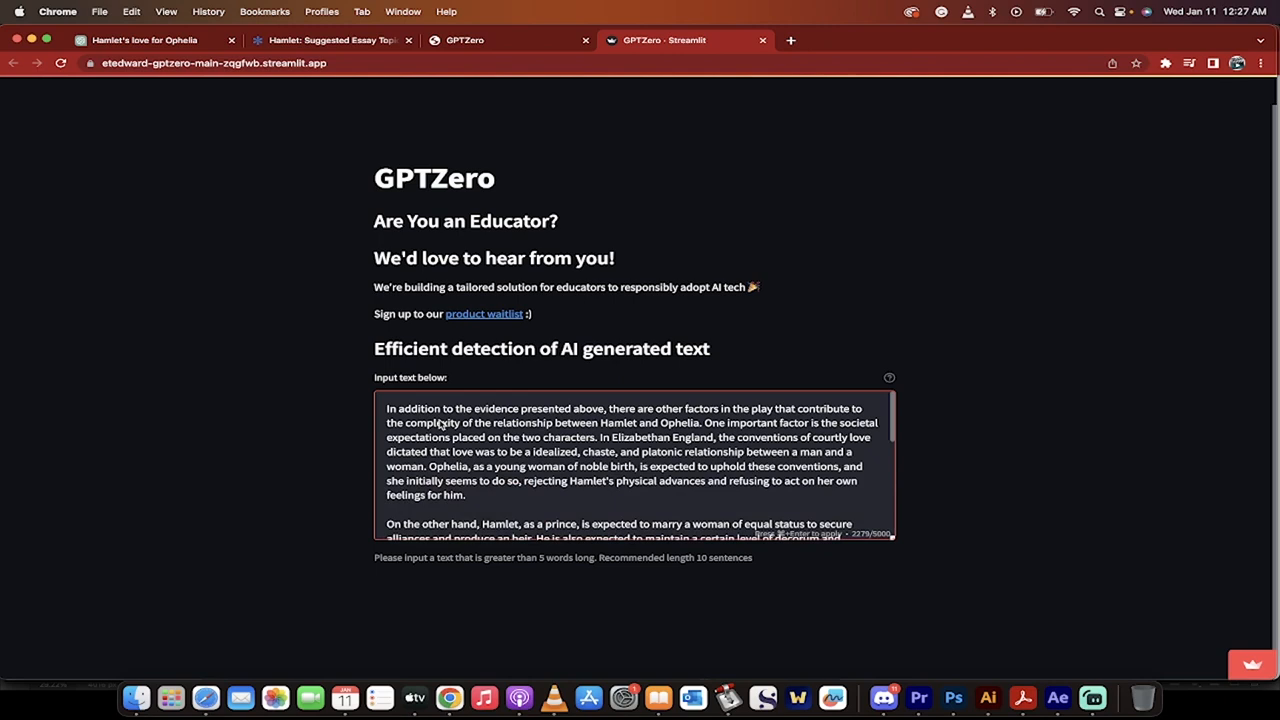
pyautogui.moveTo(463, 441)
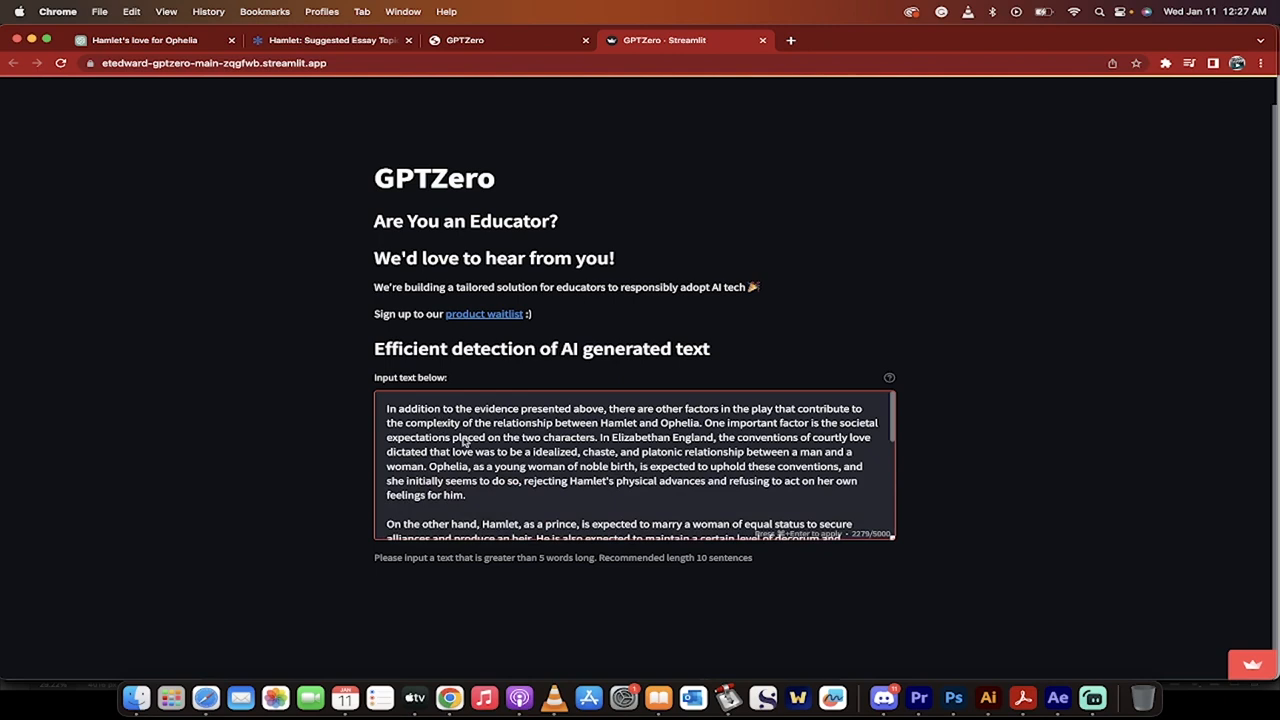
pyautogui.moveTo(380, 437)
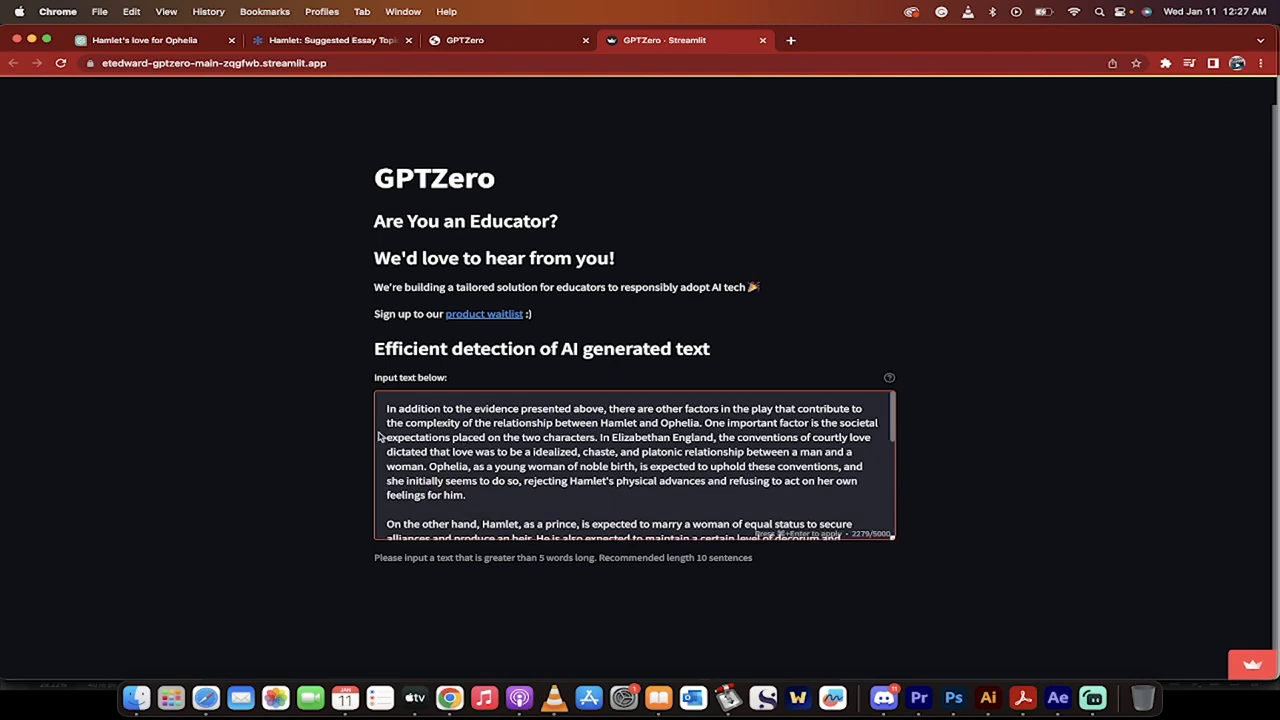
# Scroll through the pasted Hamlet essay to its concluding paragraph on the tragic relationship
pyautogui.scroll(-3)
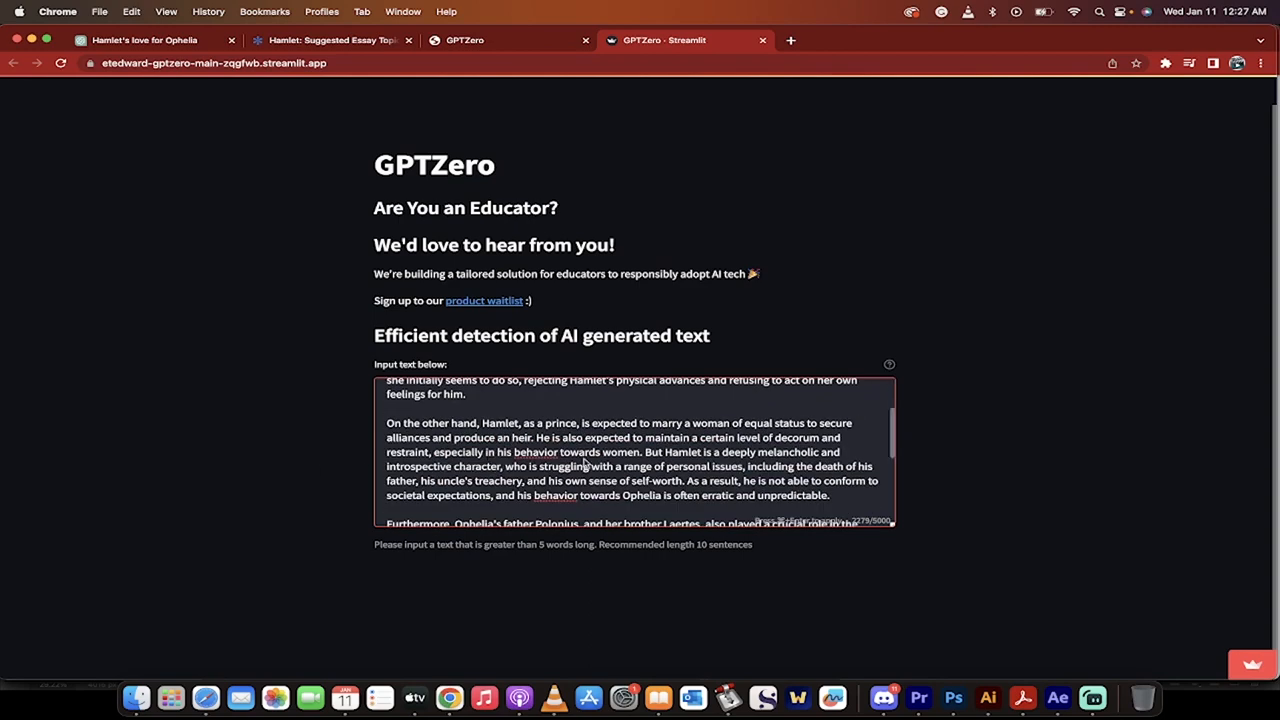
pyautogui.scroll(-3)
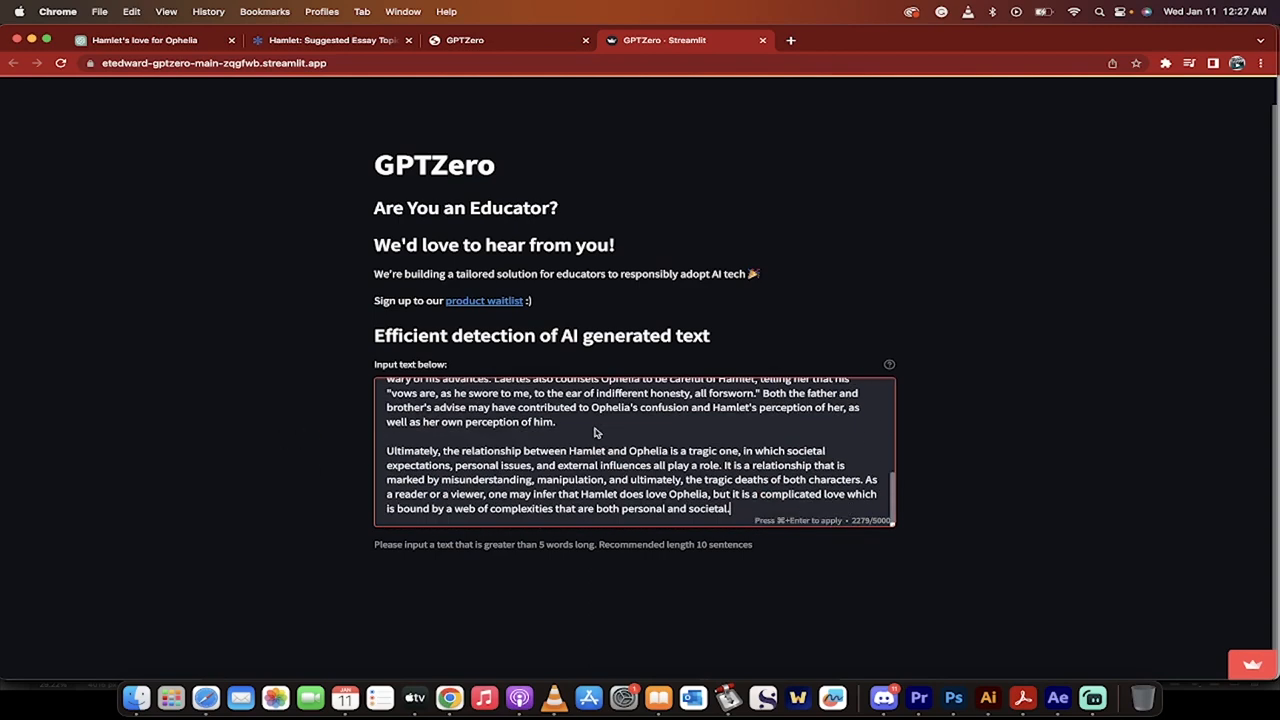
pyautogui.moveTo(740, 516)
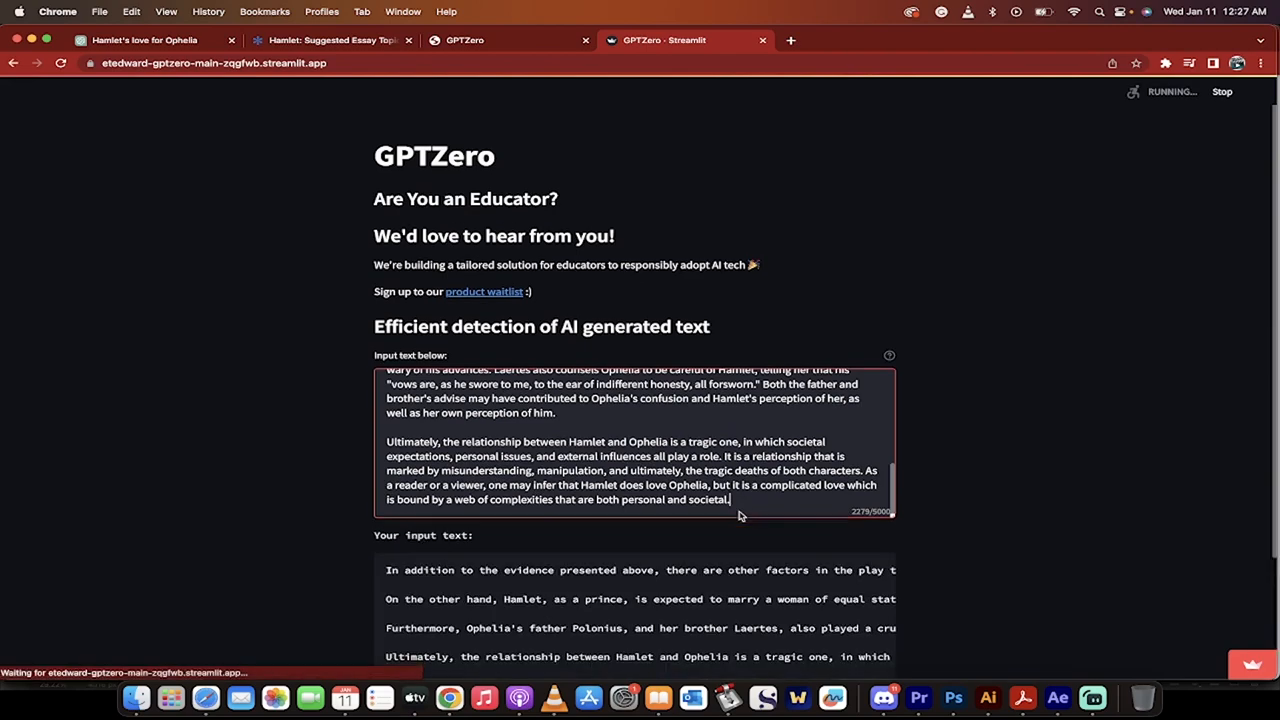
# Scroll past total perplexity 13 and average sentence perplexity 34.86 to the per-sentence chart
pyautogui.scroll(-3)
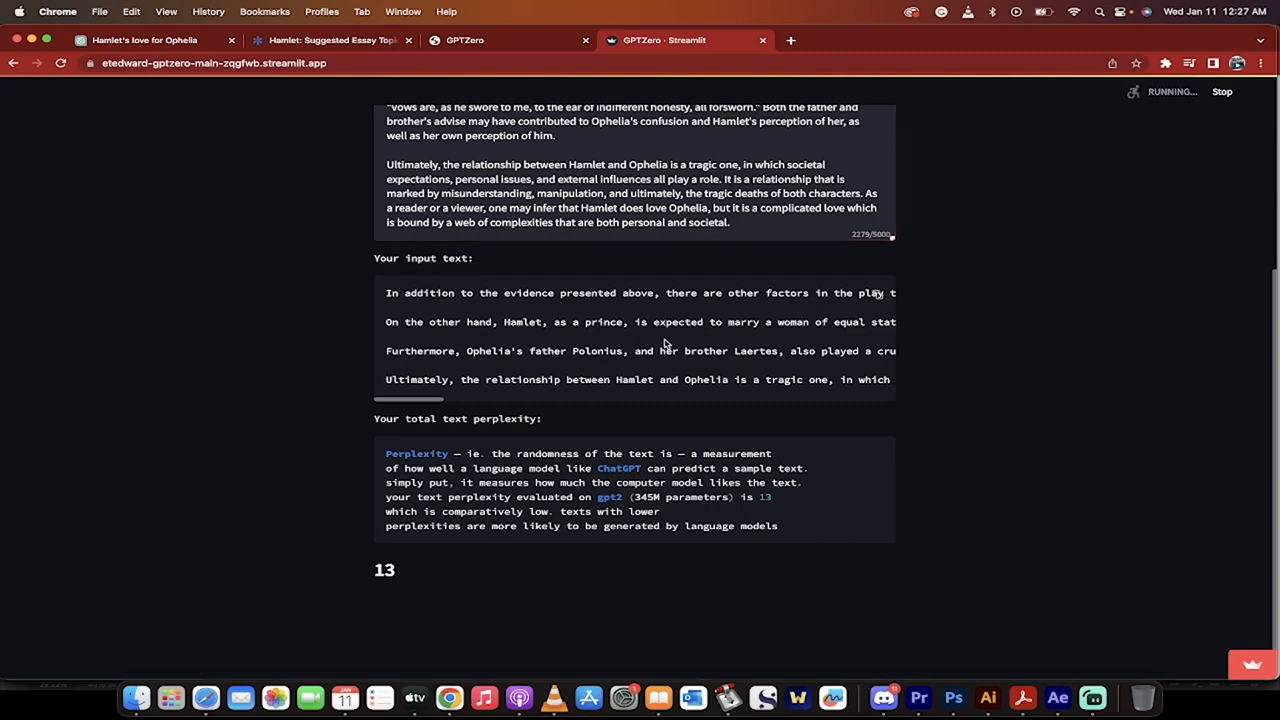
pyautogui.hscroll(3)
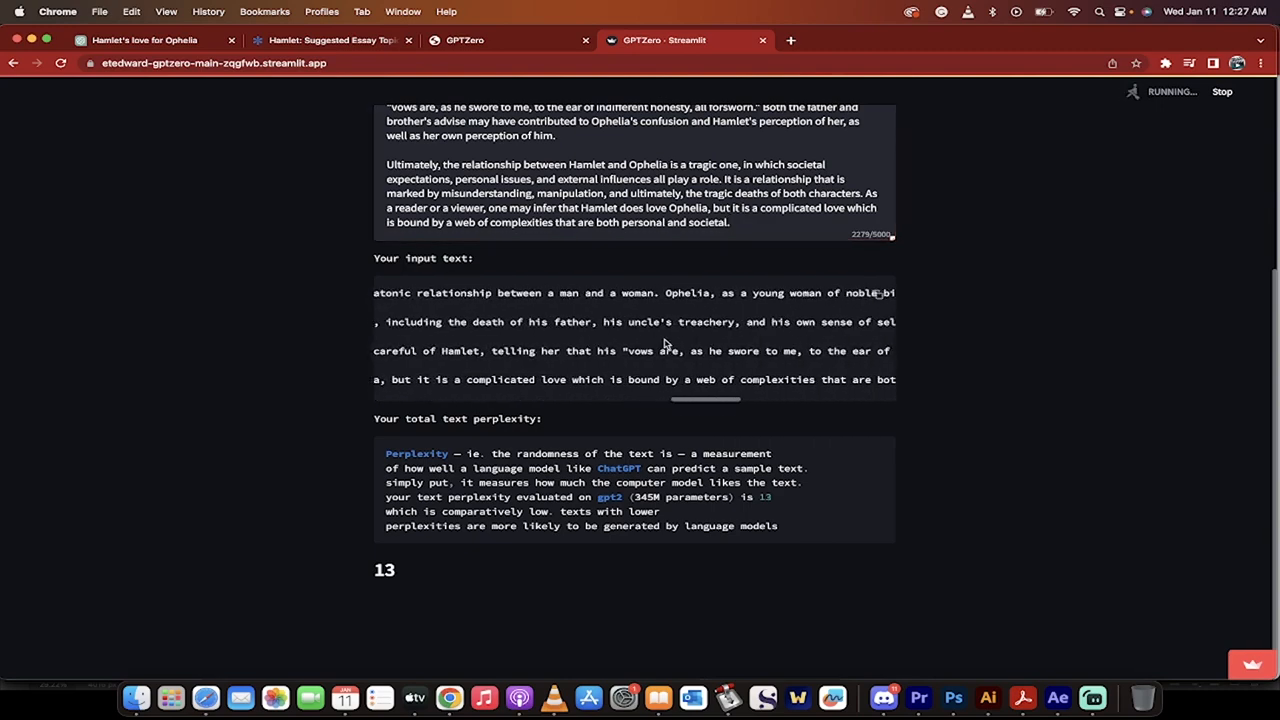
pyautogui.scroll(3)
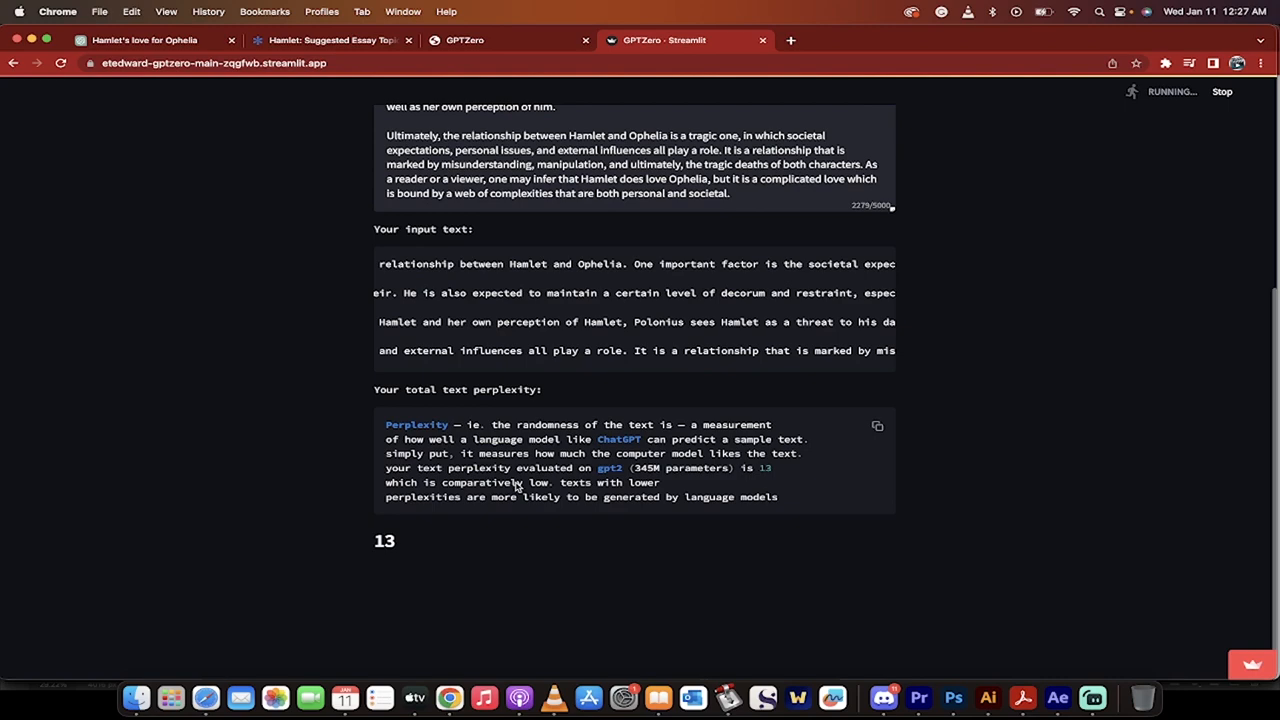
pyautogui.scroll(-3)
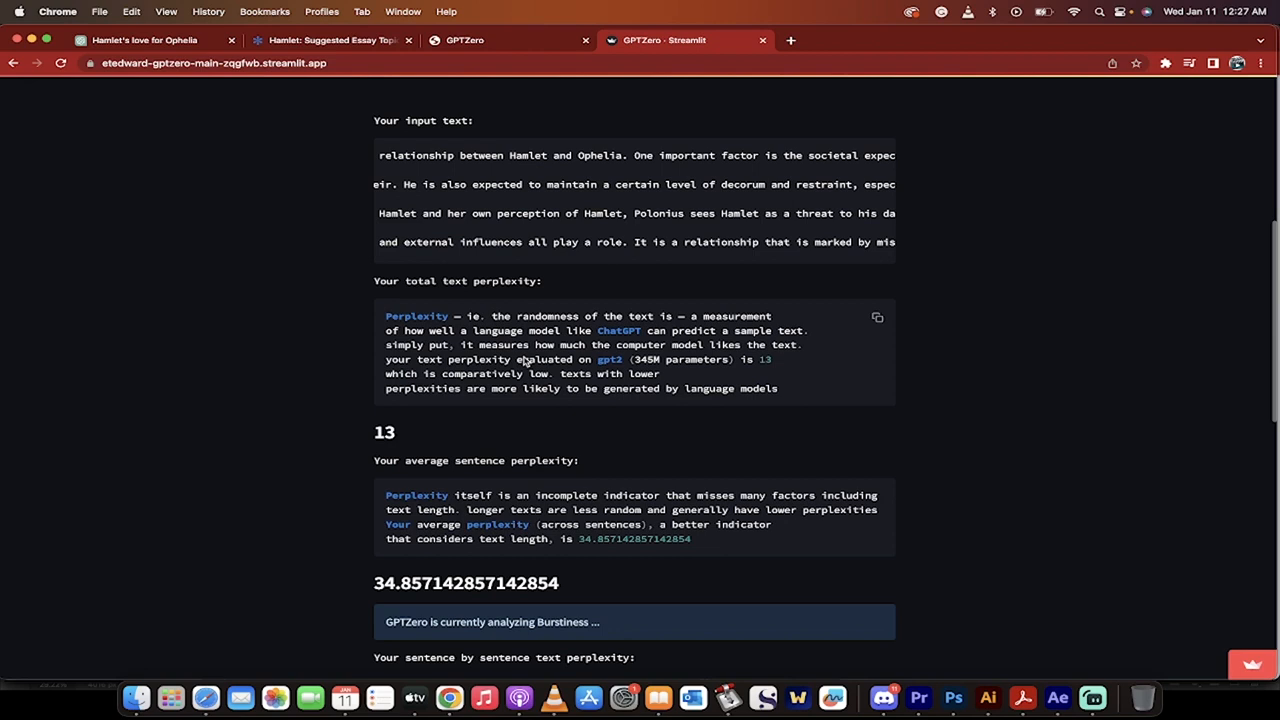
pyautogui.scroll(-3)
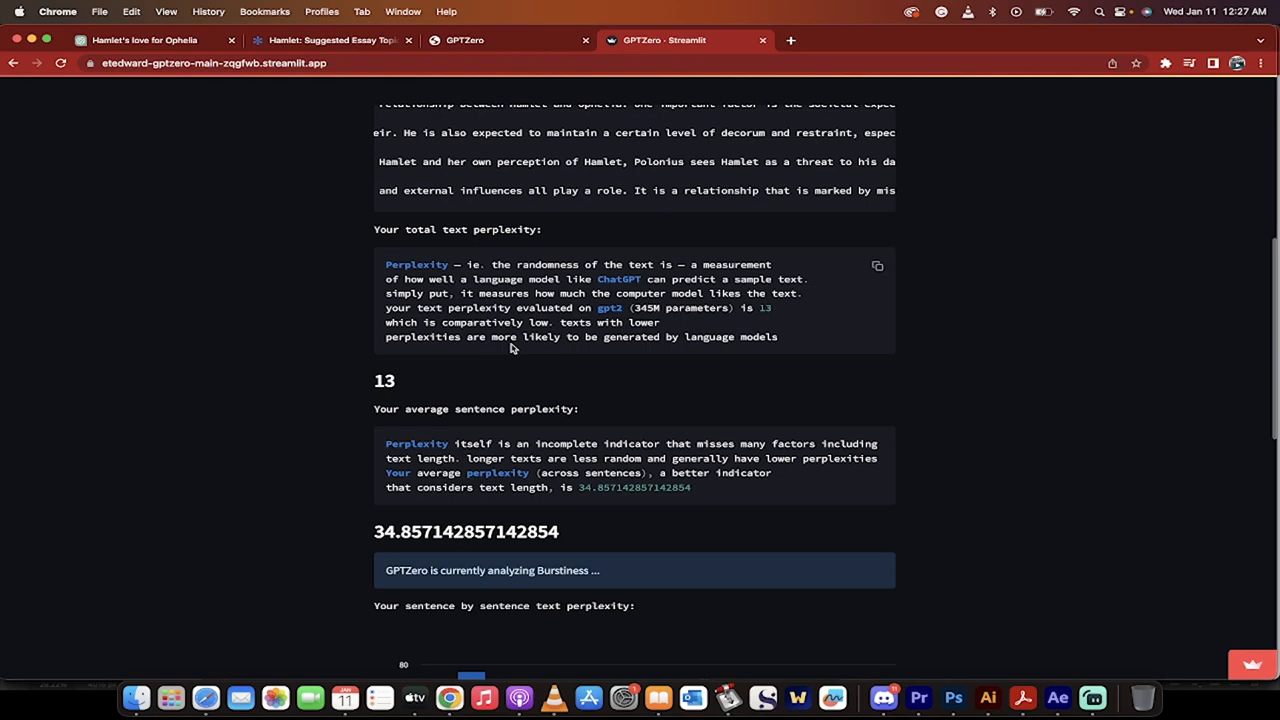
pyautogui.scroll(-3)
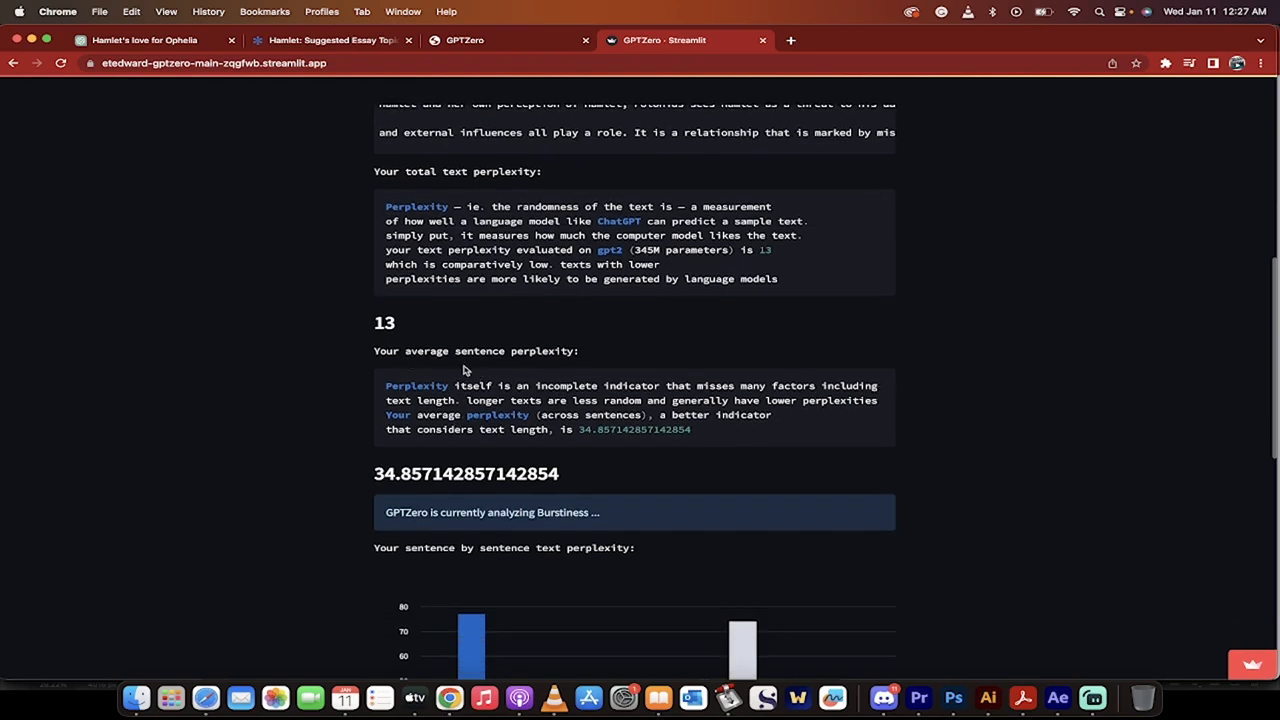
pyautogui.scroll(-3)
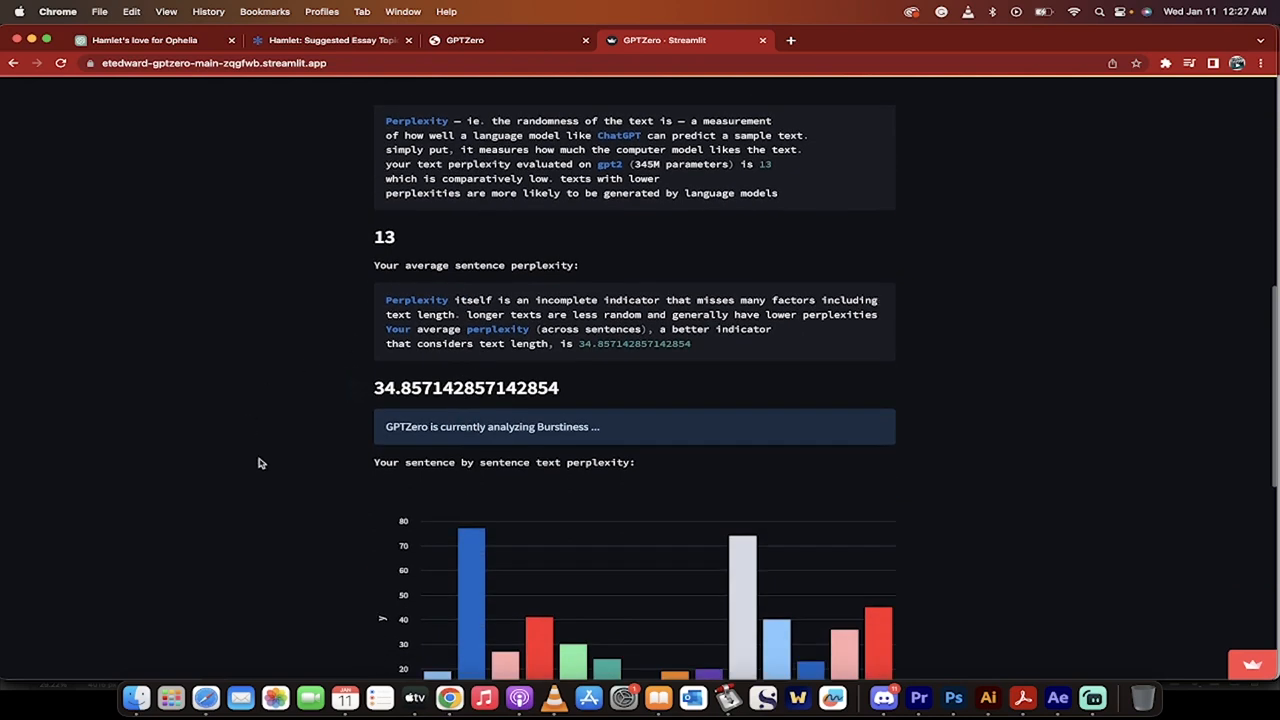
pyautogui.scroll(-3)
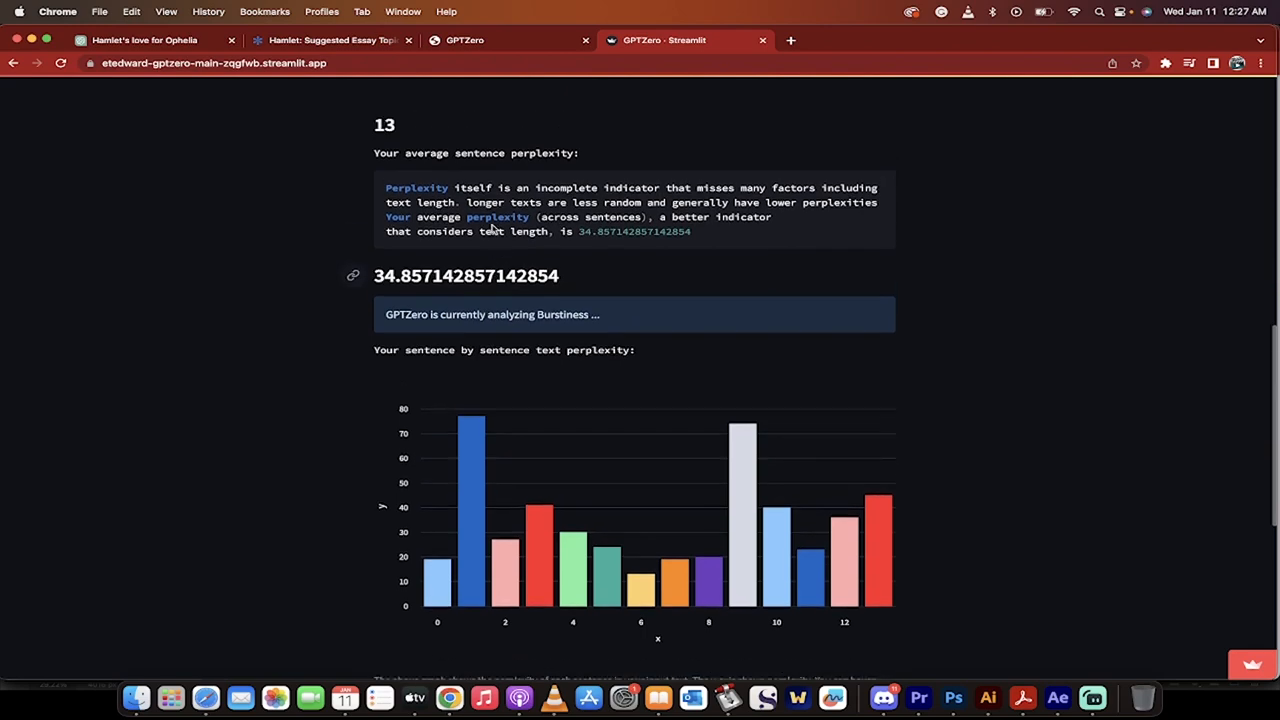
# Scroll to the highest-perplexity sentence (77) on societal expectations and the finished-analyzing notice
pyautogui.scroll(-3)
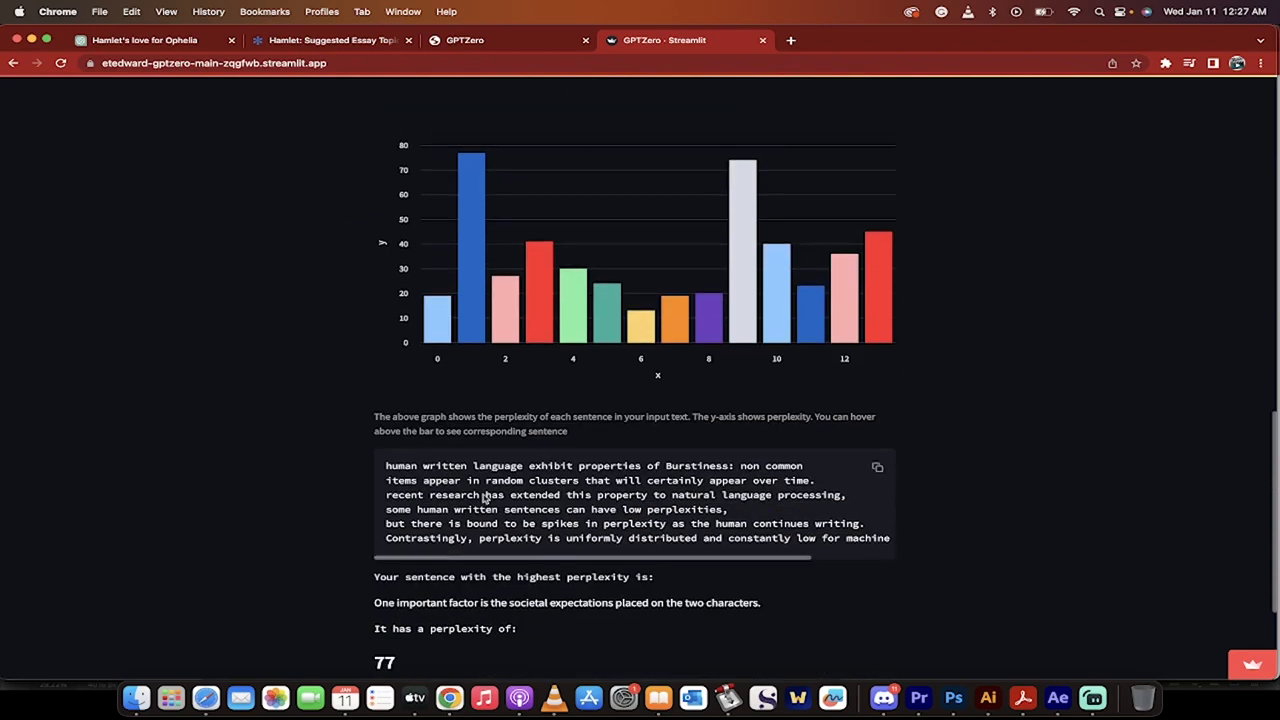
pyautogui.scroll(-3)
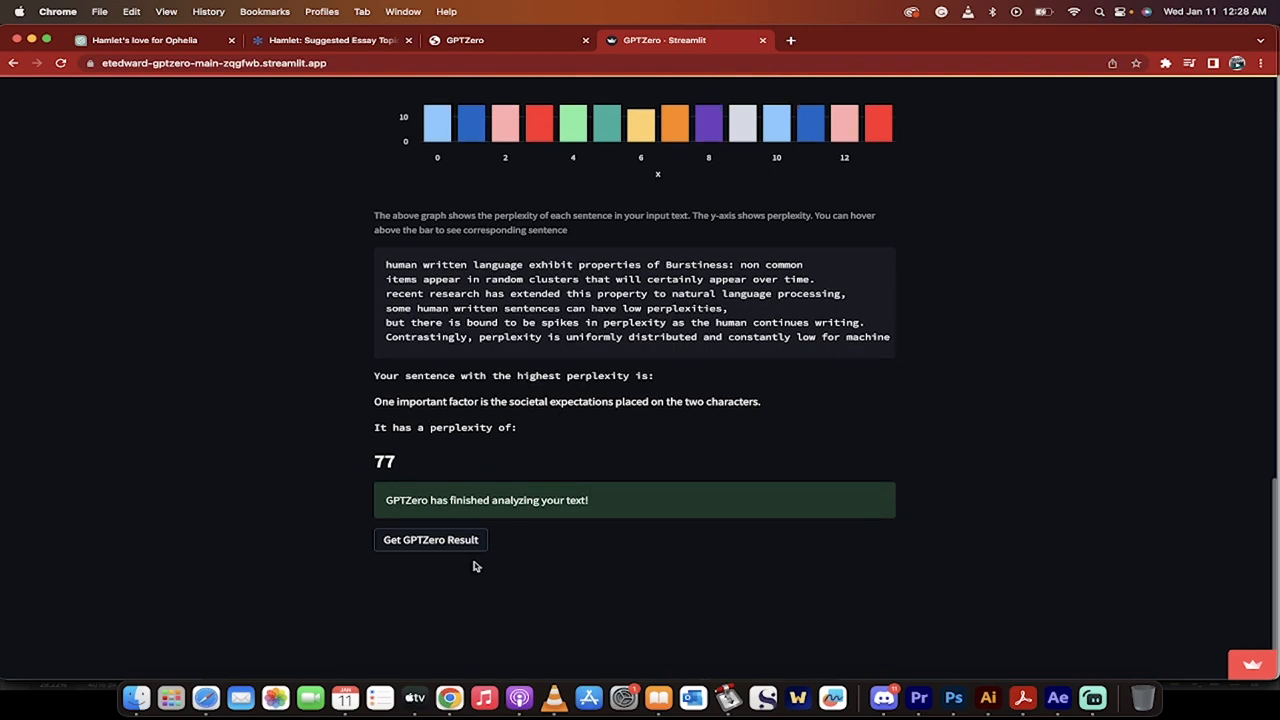
# Request the final result: score 19.65, verdict 'most likely AI generated'
pyautogui.click(430, 539)
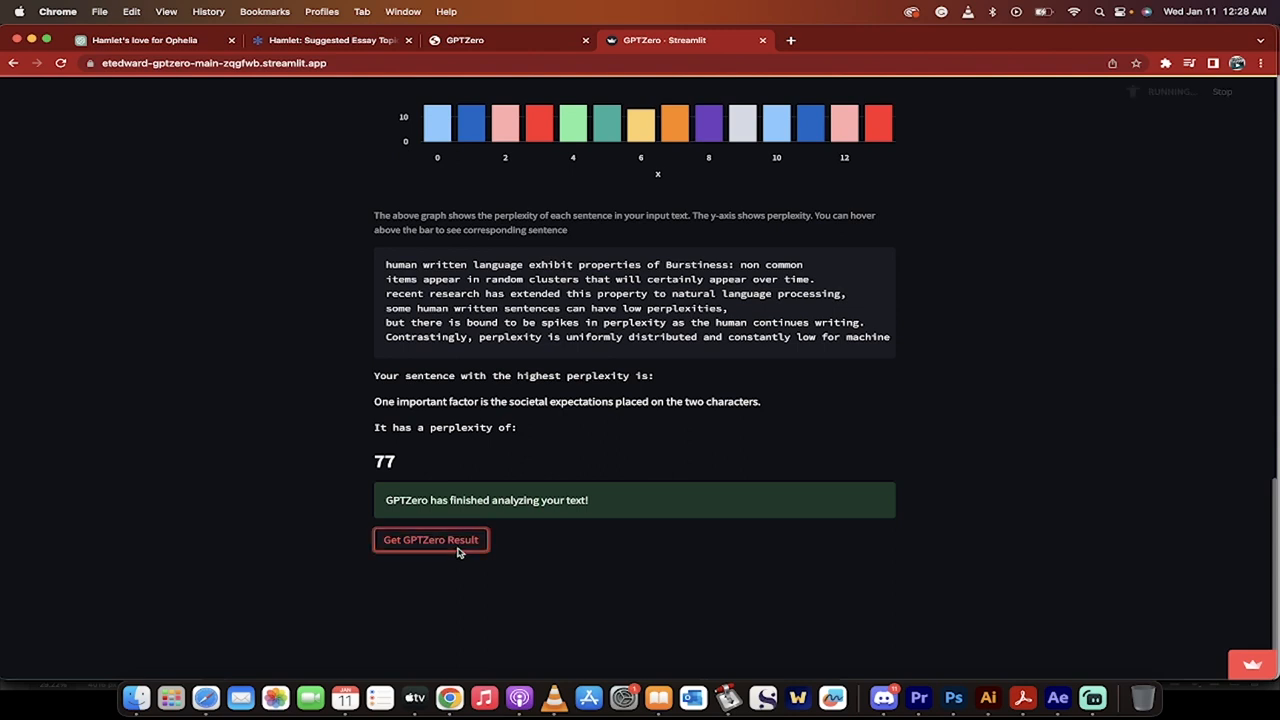
pyautogui.click(430, 539)
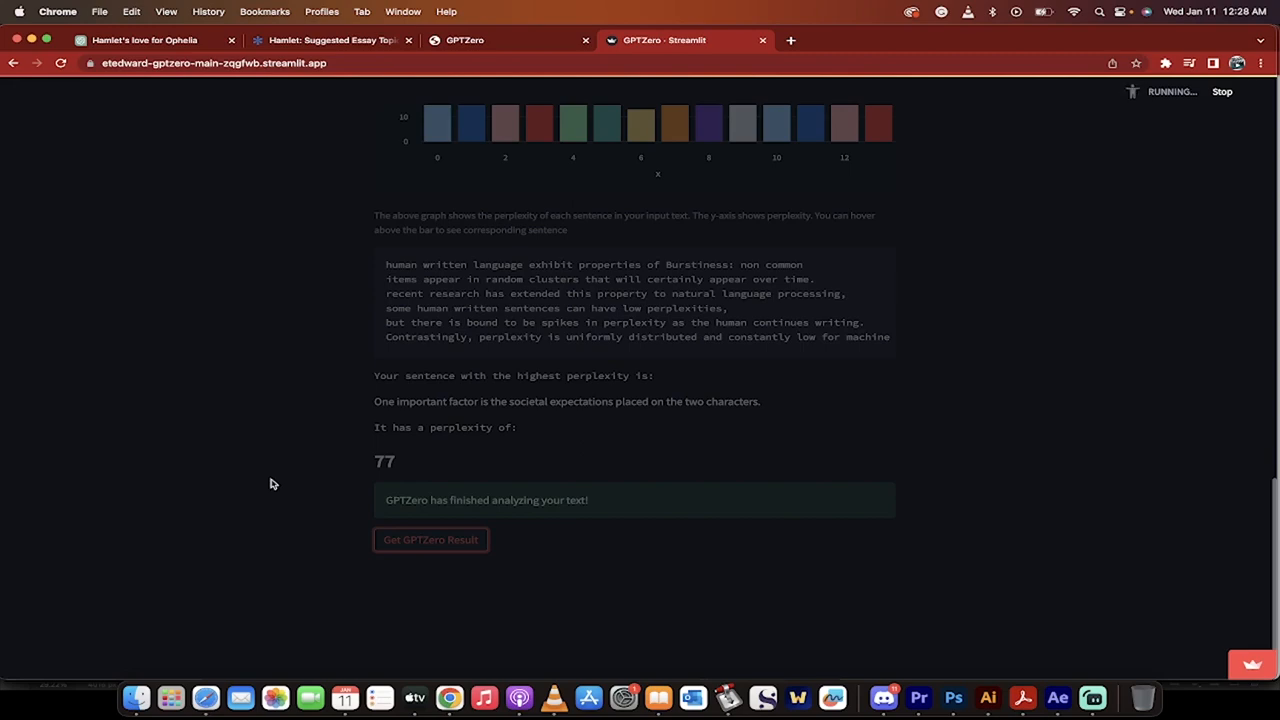
pyautogui.click(430, 539)
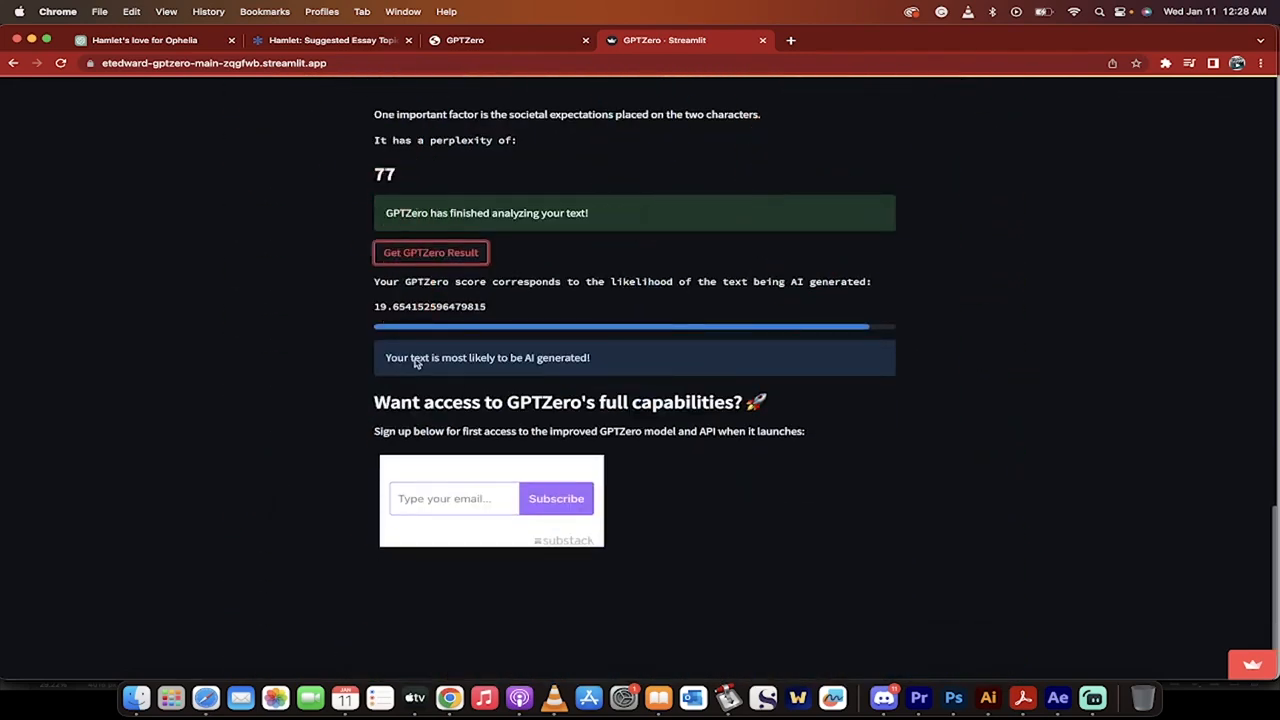
pyautogui.moveTo(502, 362)
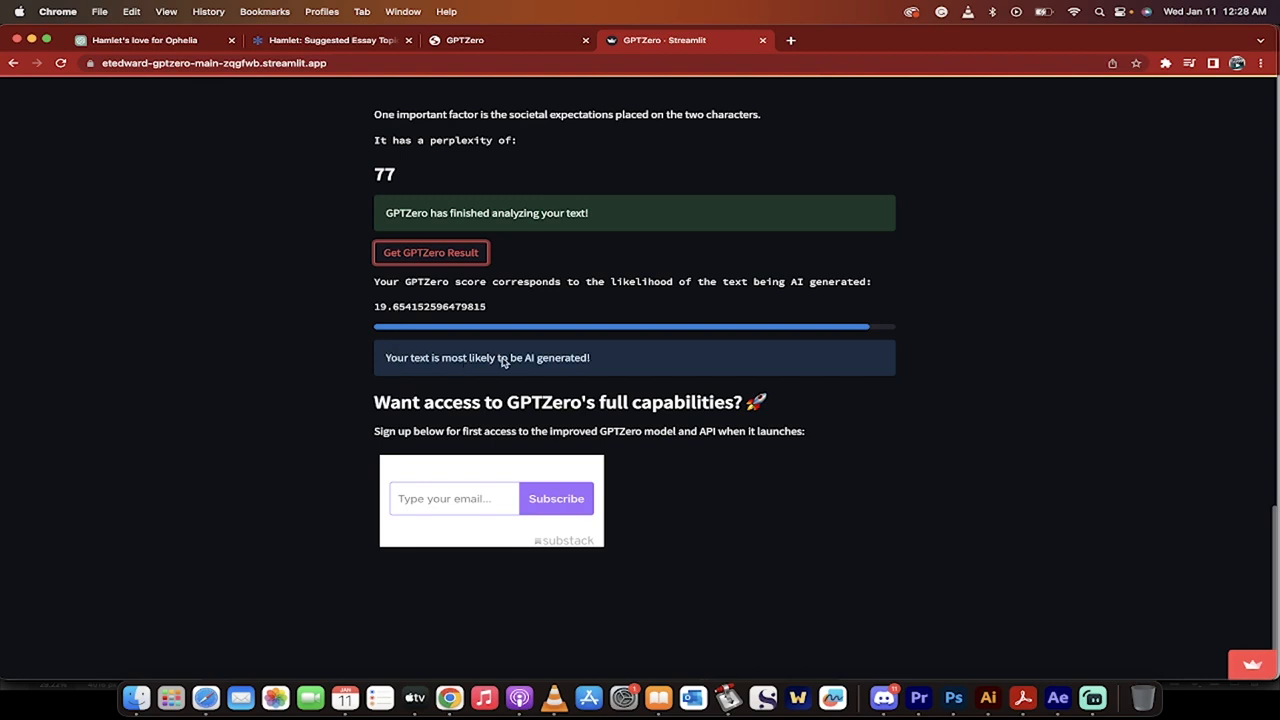
pyautogui.moveTo(647, 376)
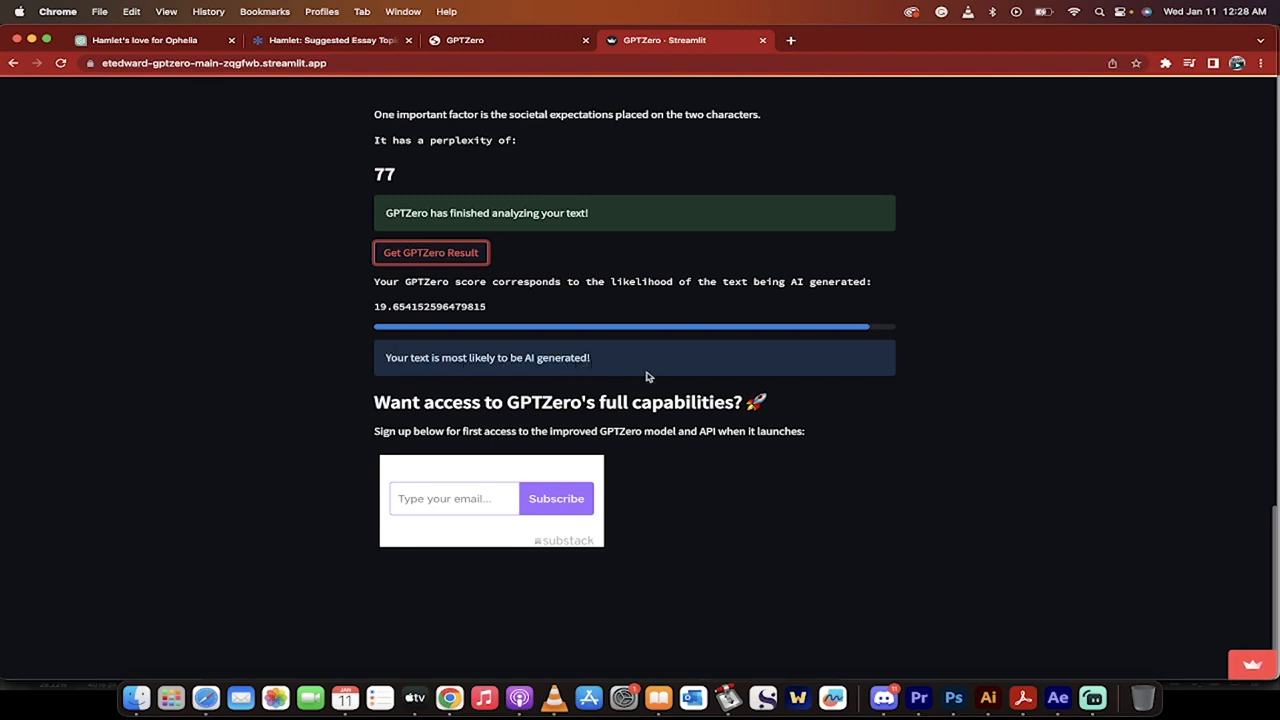
pyautogui.moveTo(879, 331)
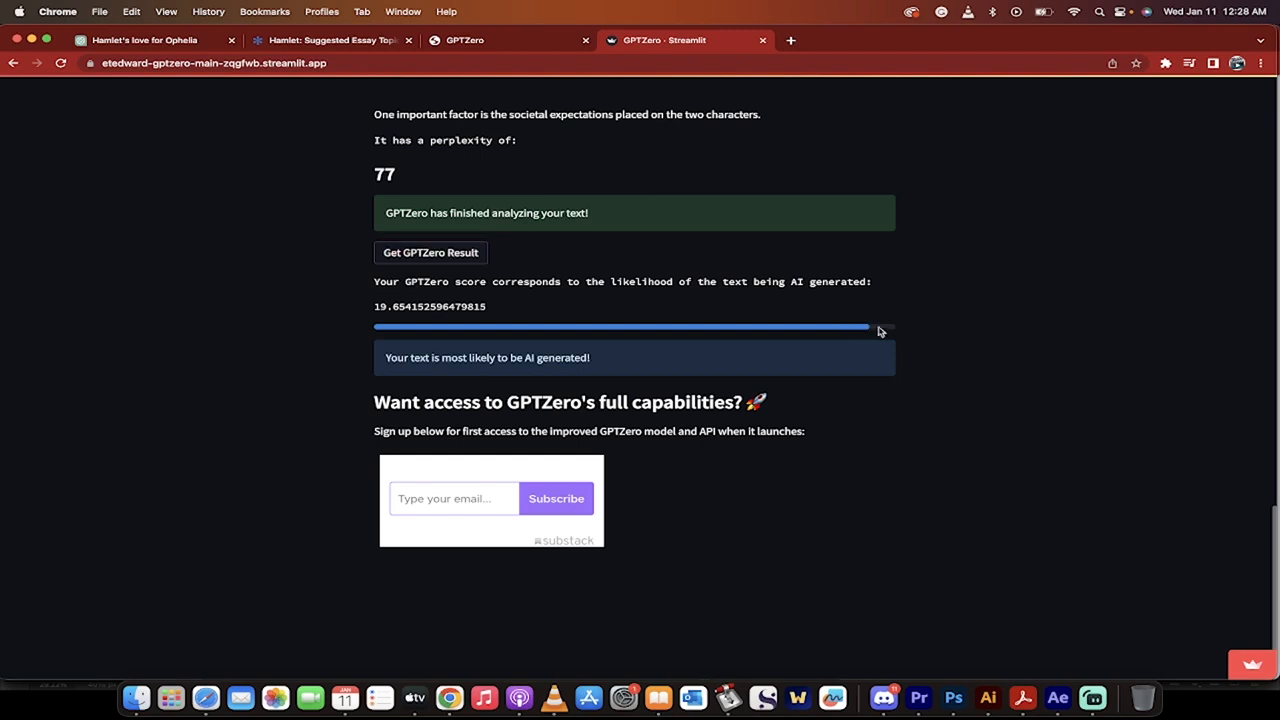
pyautogui.moveTo(869, 333)
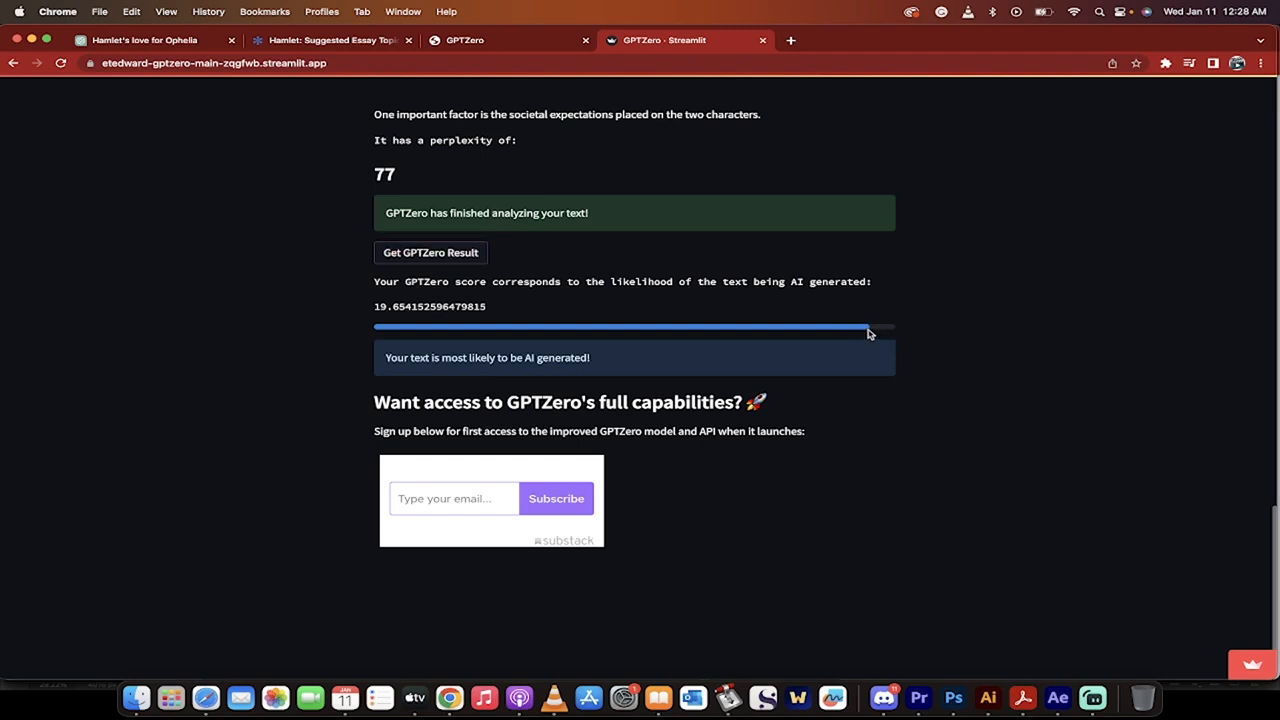
pyautogui.moveTo(845, 354)
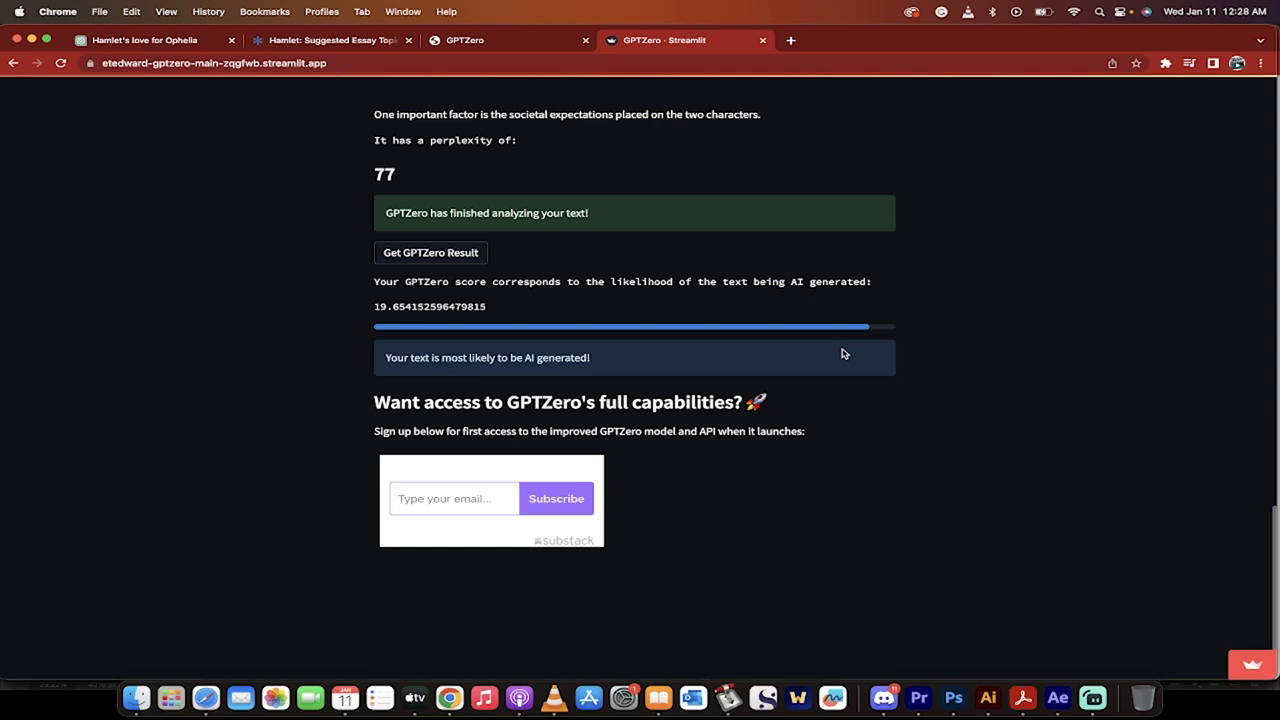
pyautogui.moveTo(787, 367)
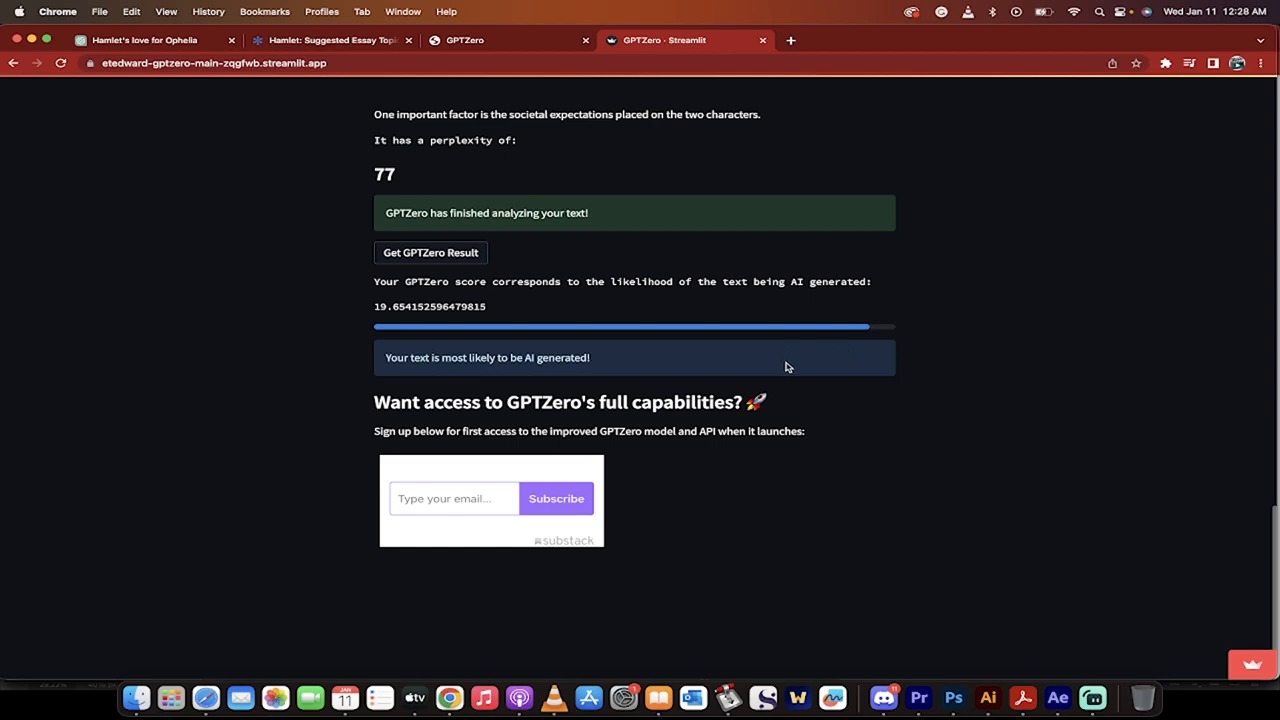
pyautogui.moveTo(975, 508)
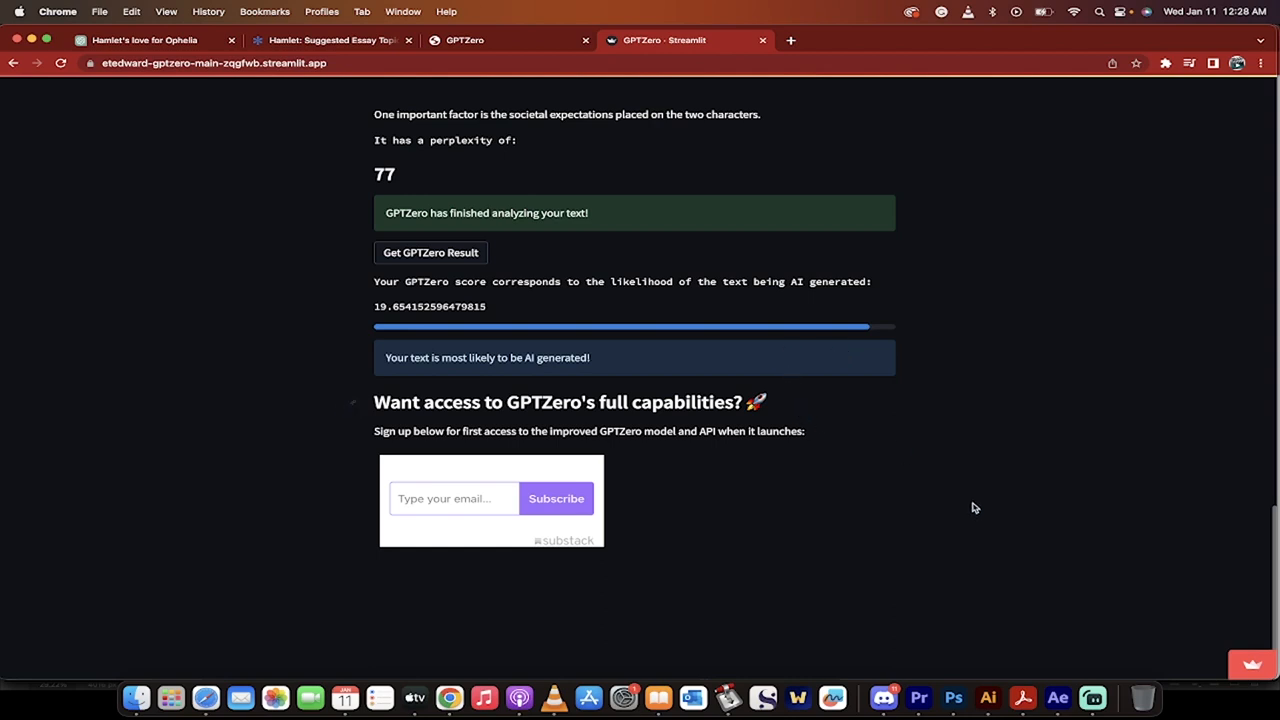